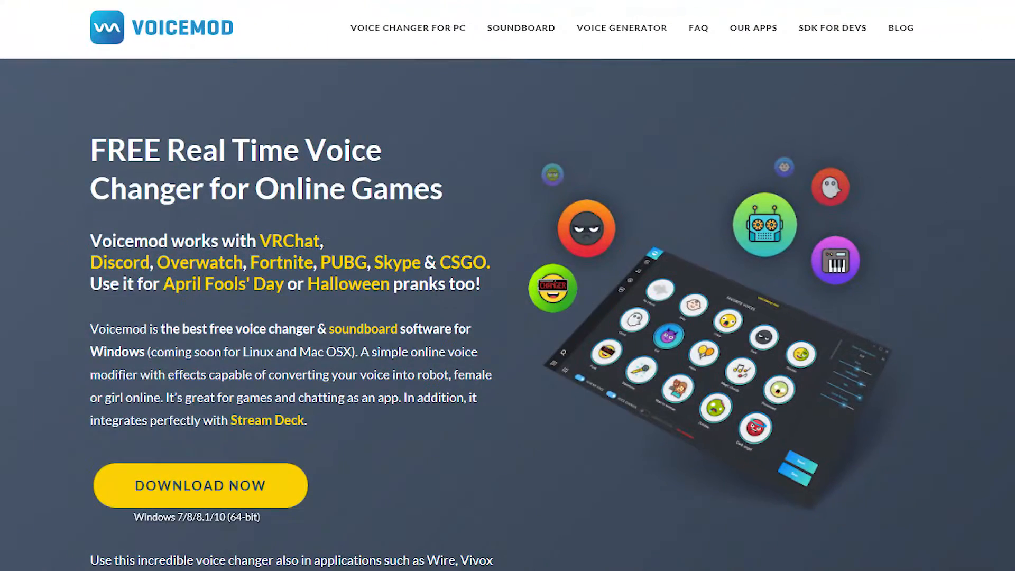
Browse down through the favourite voices and the full Voicemod Voices grid
click(199, 486)
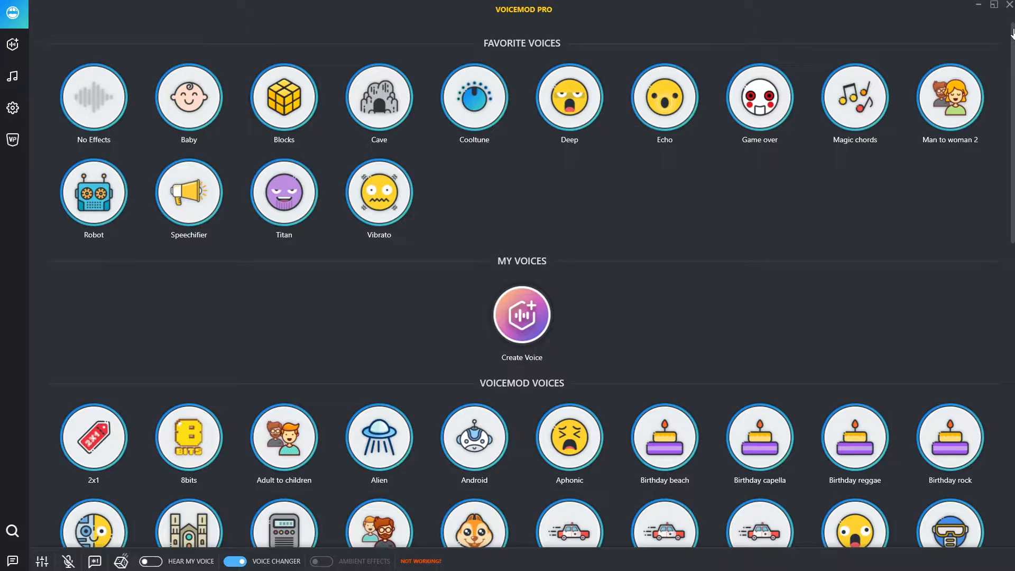
scroll(down, 3)
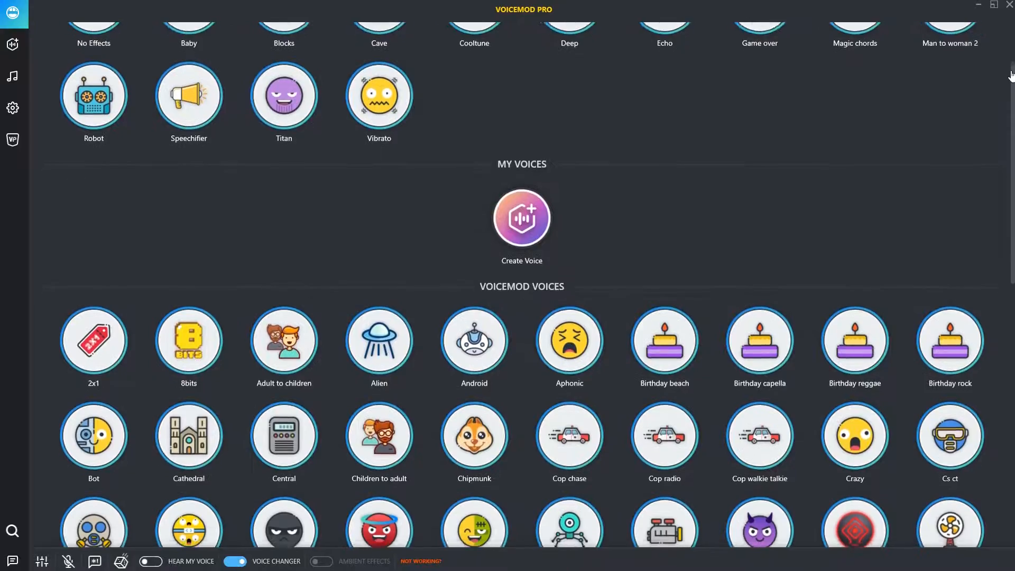
scroll(down, 3)
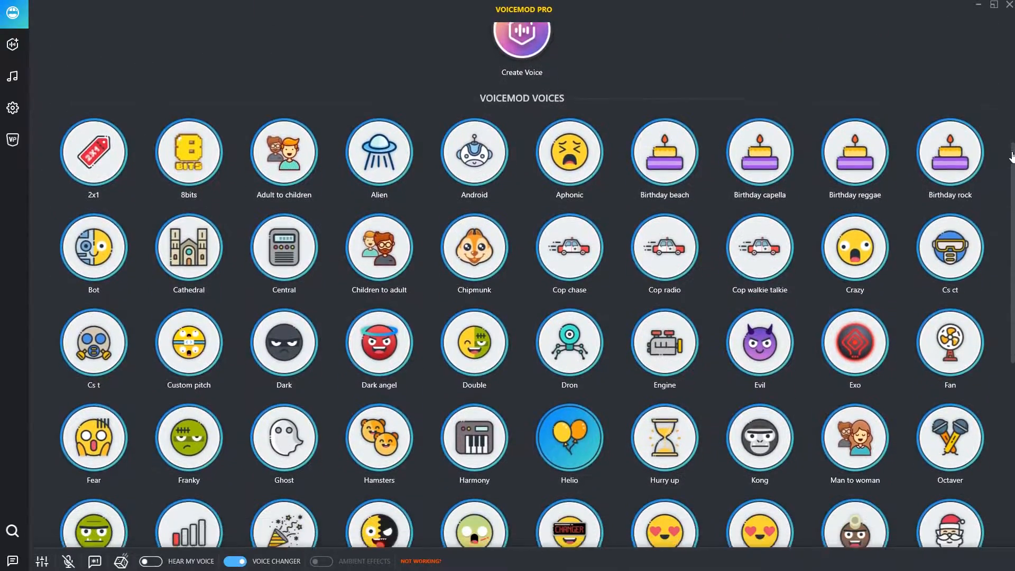
scroll(down, 3)
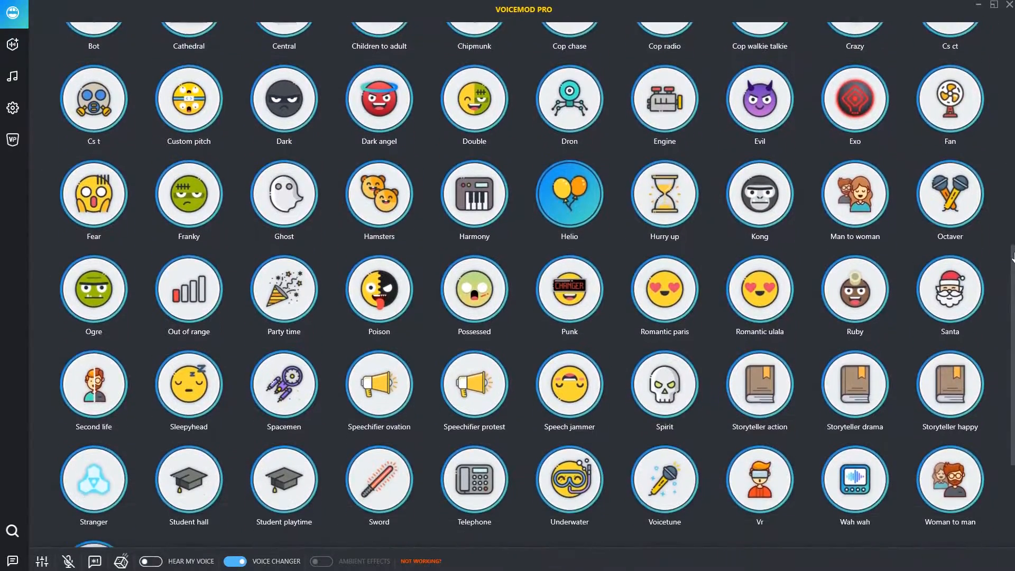
scroll(down, 3)
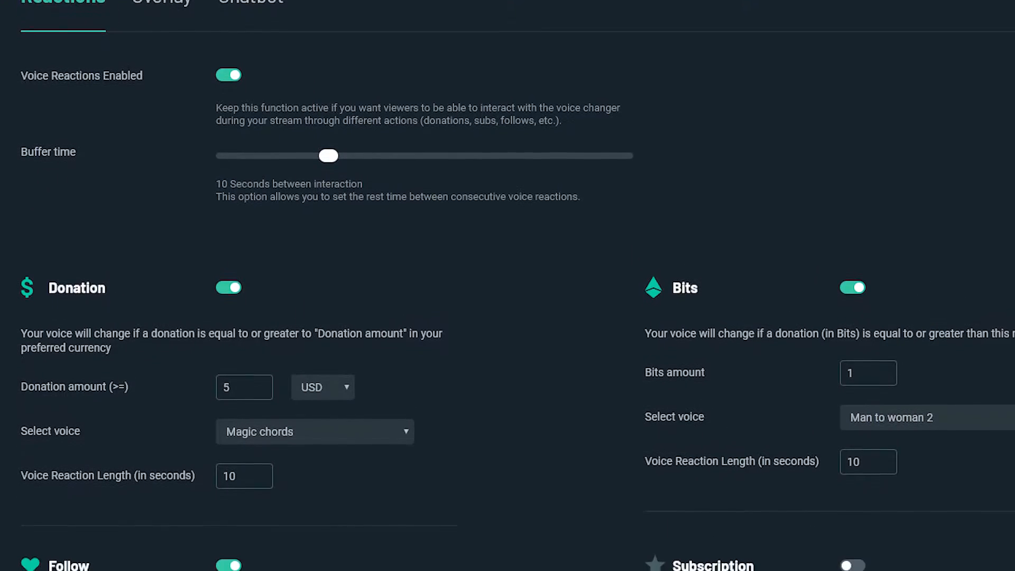
Scroll the Voicemod Reactions tab to review the donation and Bits voice triggers
scroll(down, 3)
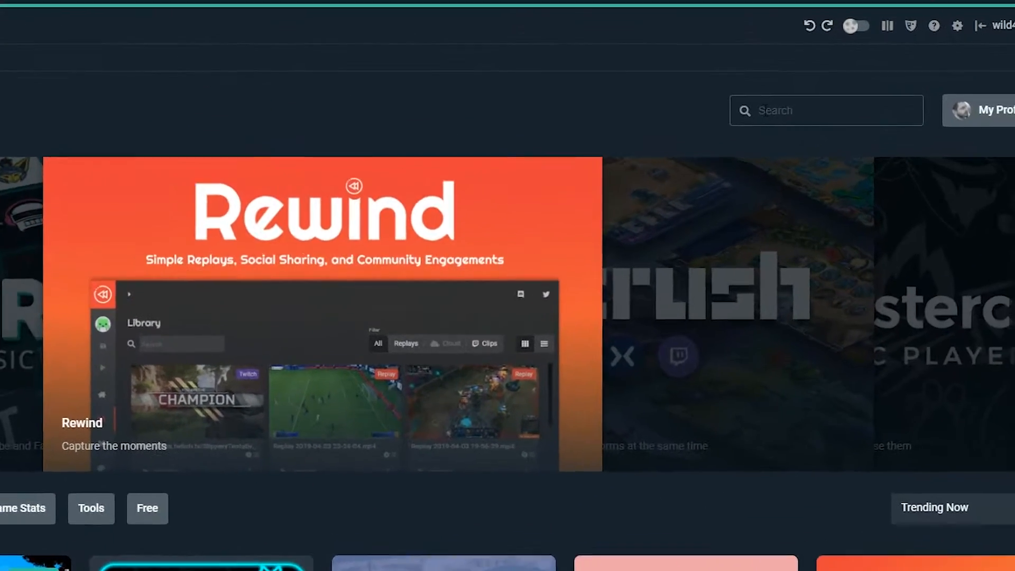
Search the App Store for 'voice' and open the accepted Voicemod voice changer app
text(voice)
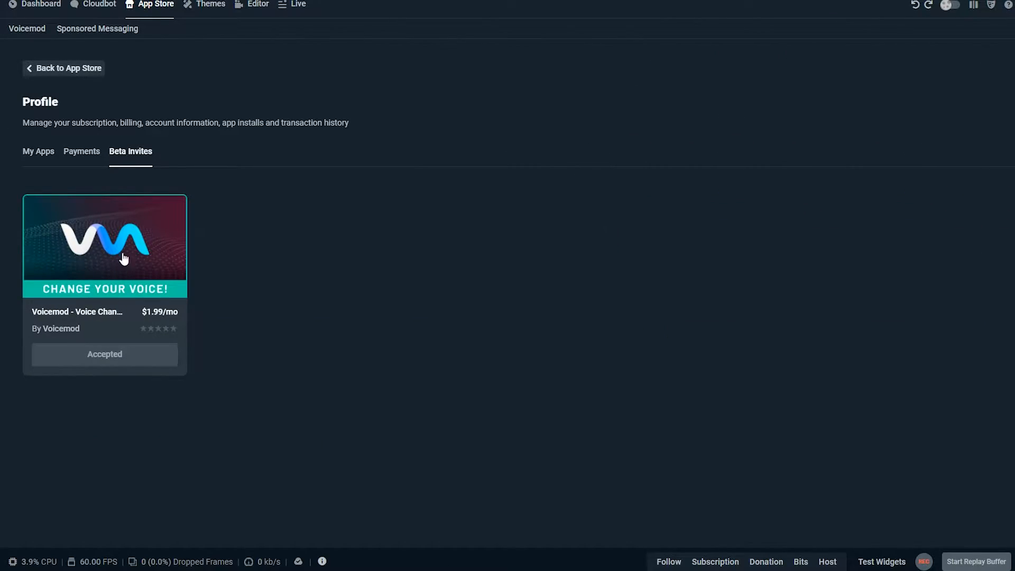
click(123, 259)
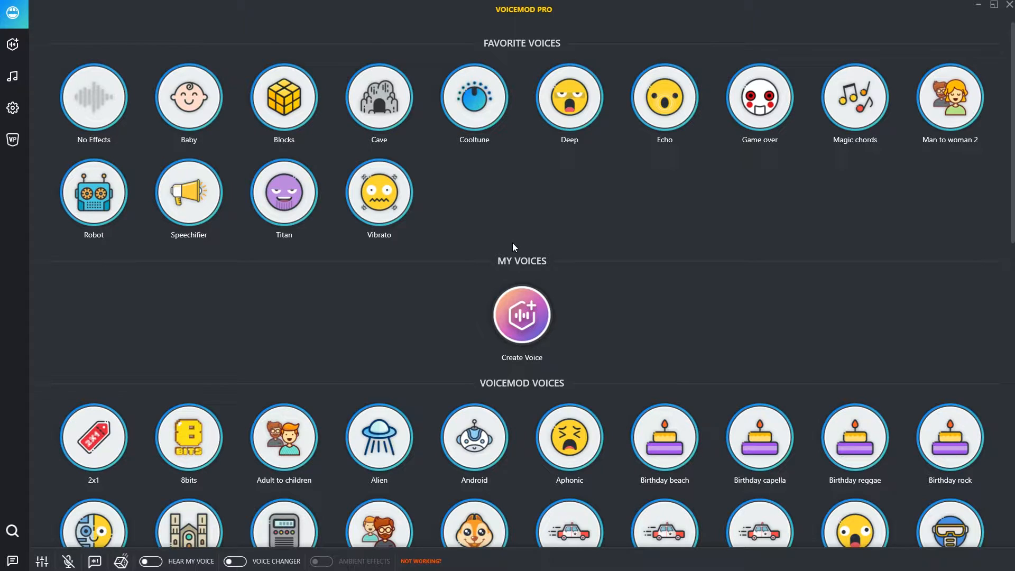
mouse_move(546, 229)
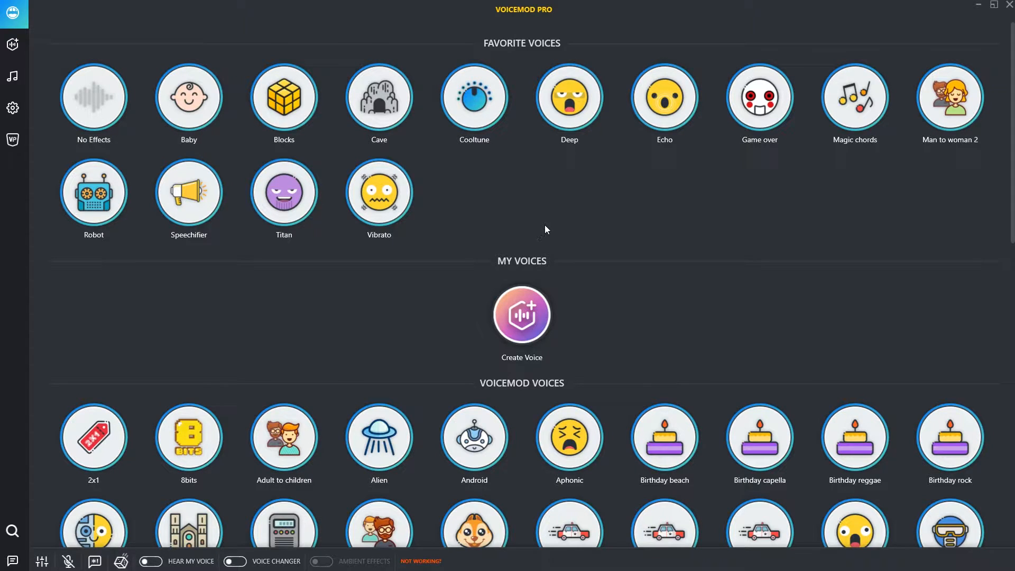
scroll(down, 3)
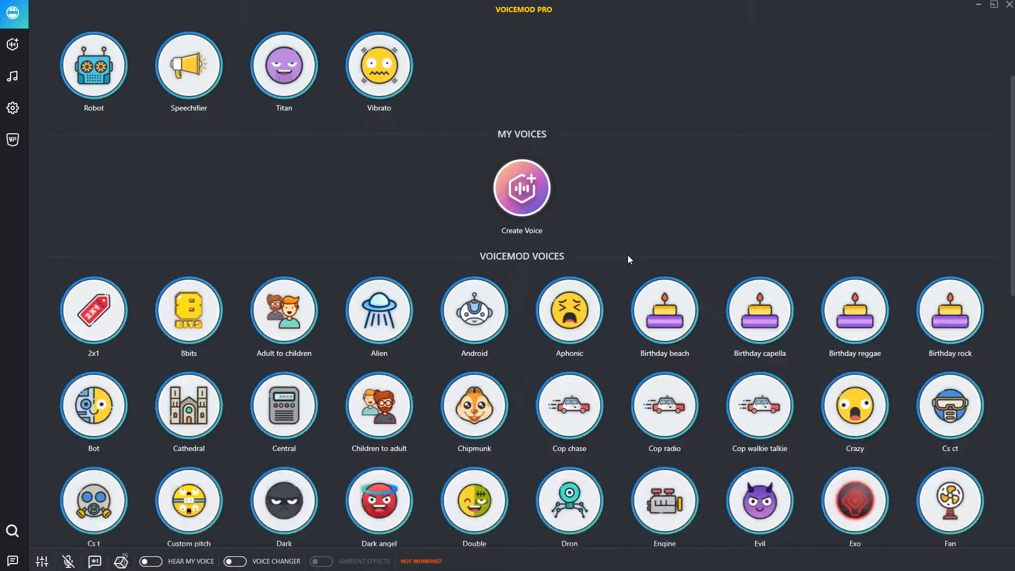
scroll(down, 3)
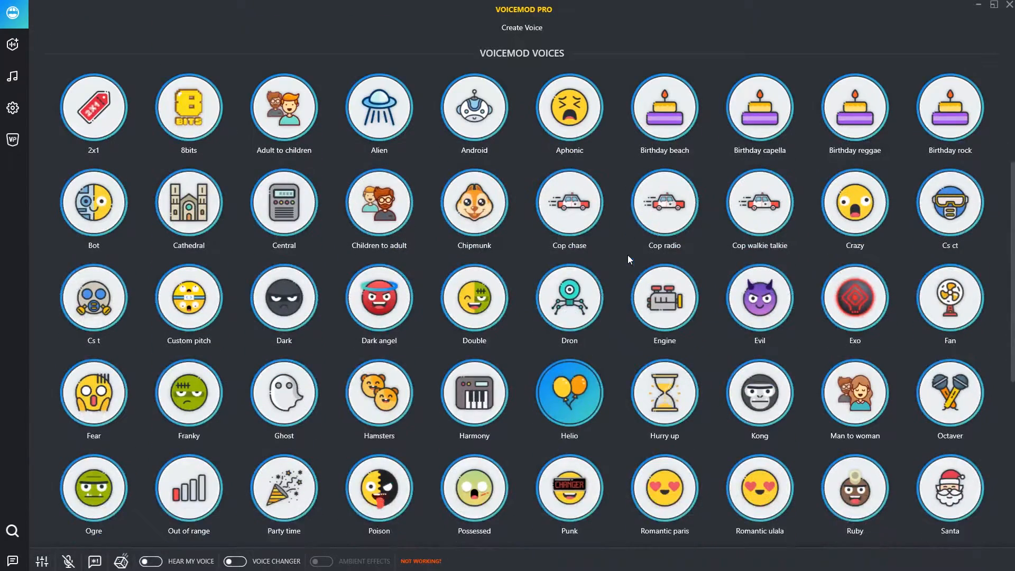
scroll(down, 3)
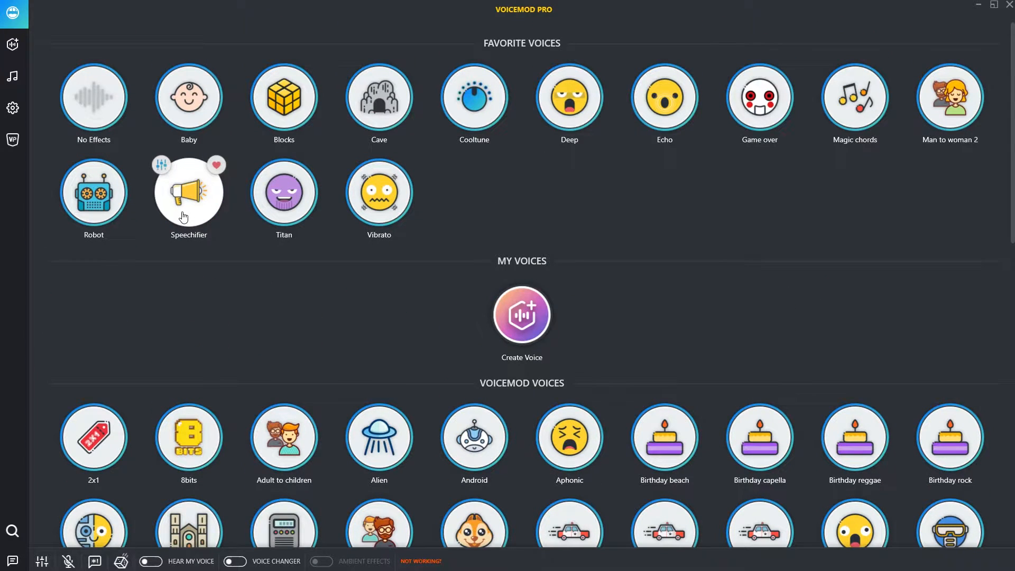
mouse_move(170, 199)
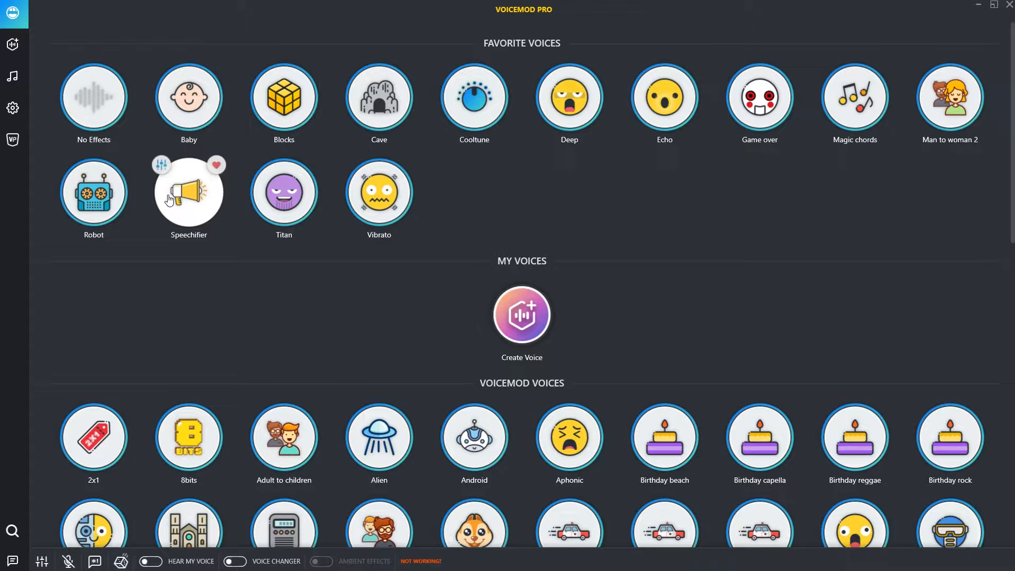
mouse_move(142, 193)
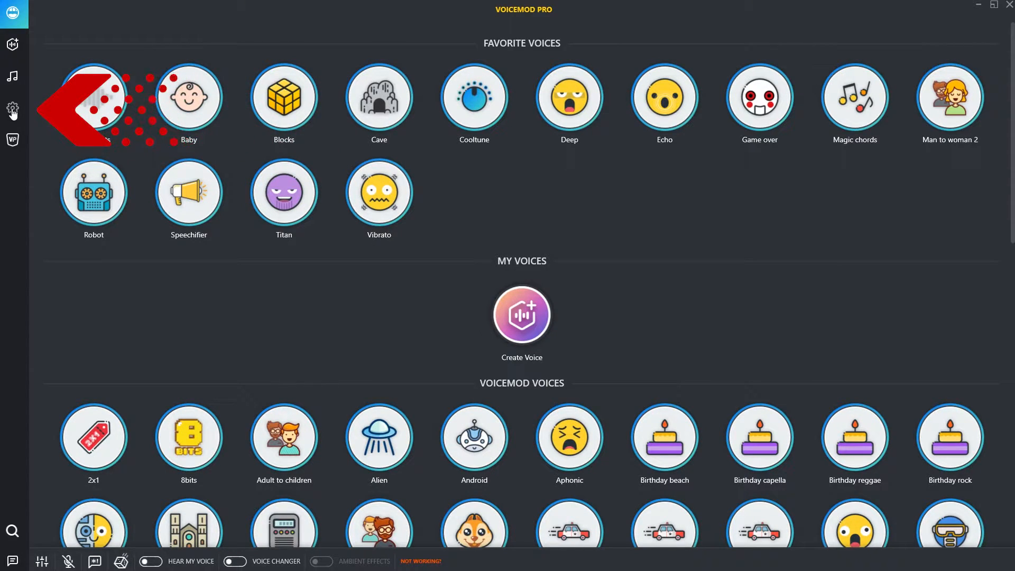
Review Voicemod's input (BLUE Yeti PRO) and output (JAMBOX) audio settings and advanced options
click(13, 108)
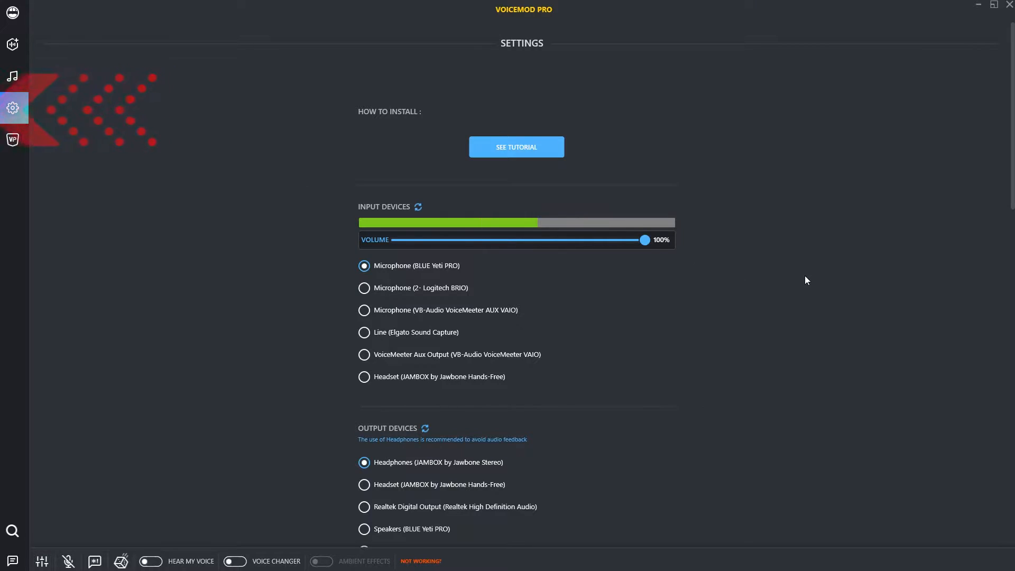
scroll(down, 3)
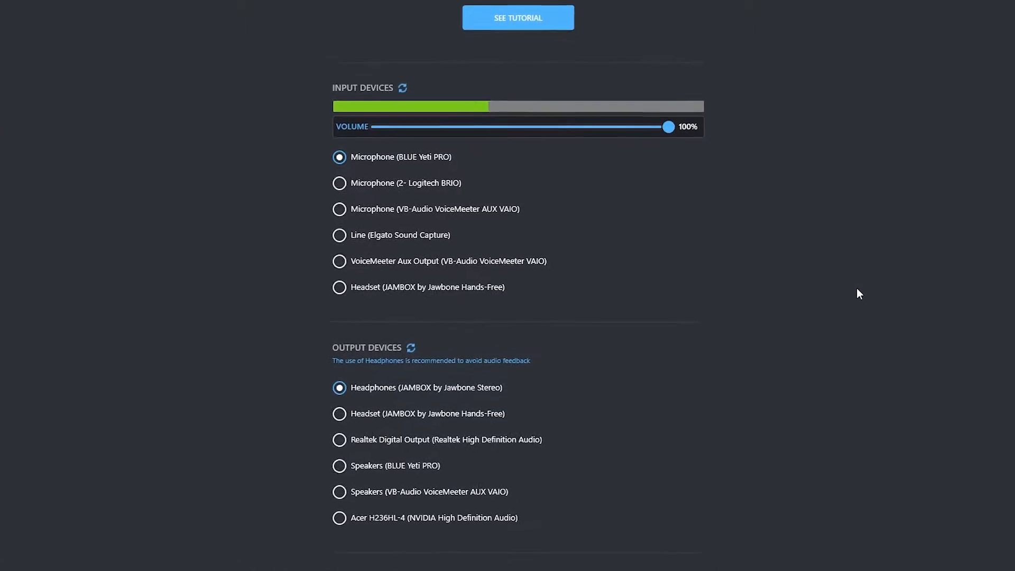
scroll(down, 3)
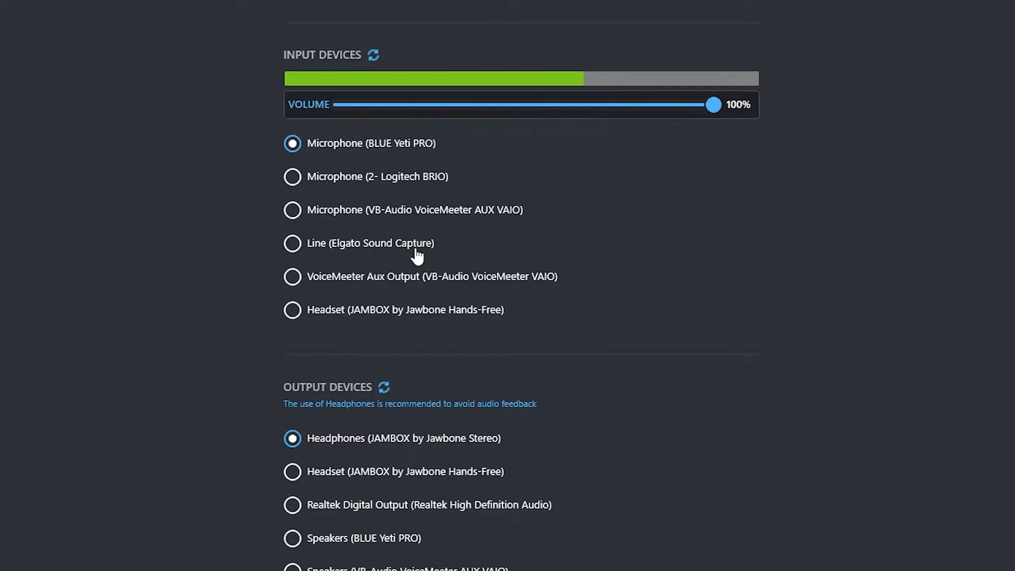
scroll(down, 3)
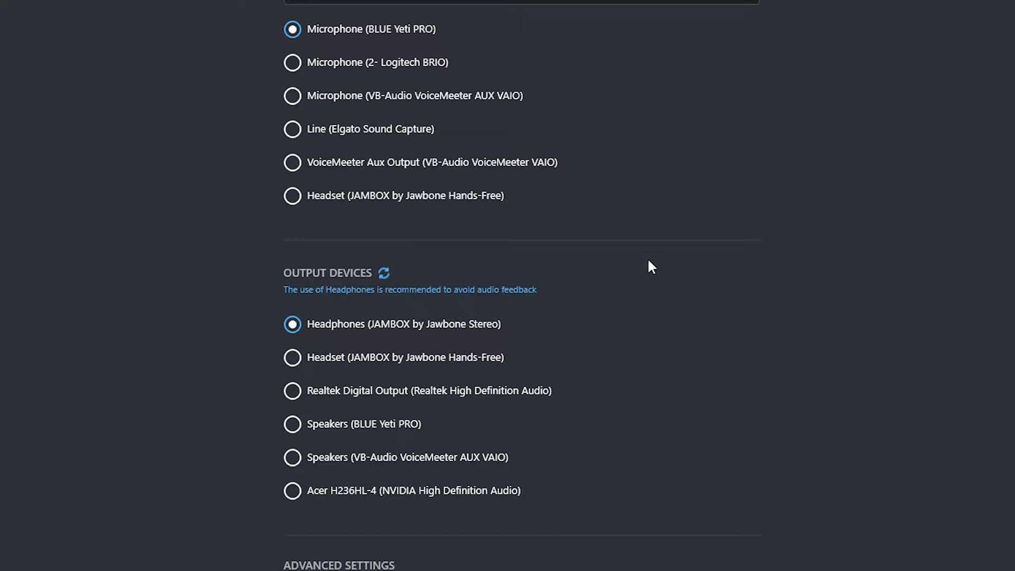
mouse_move(647, 332)
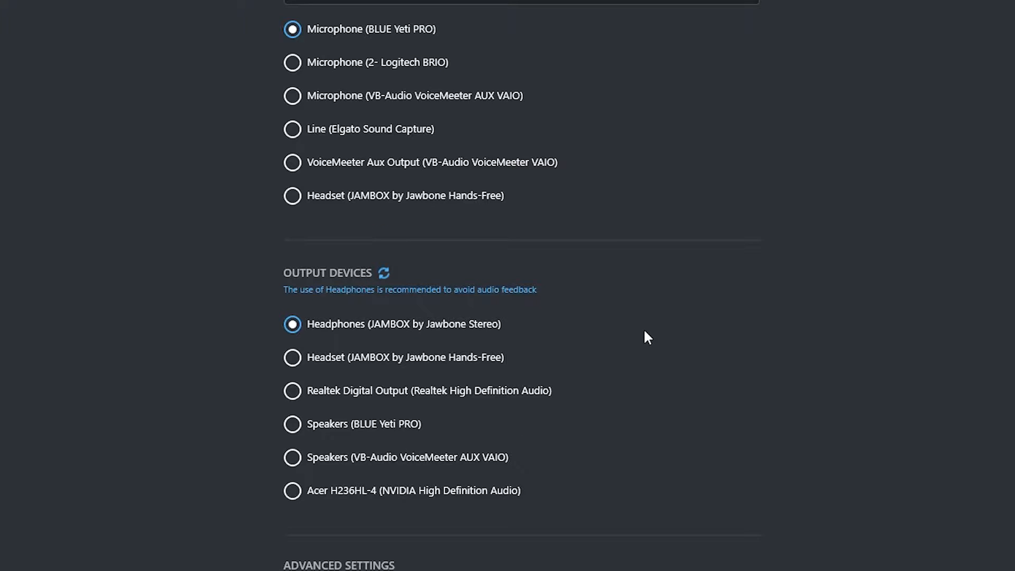
scroll(down, 3)
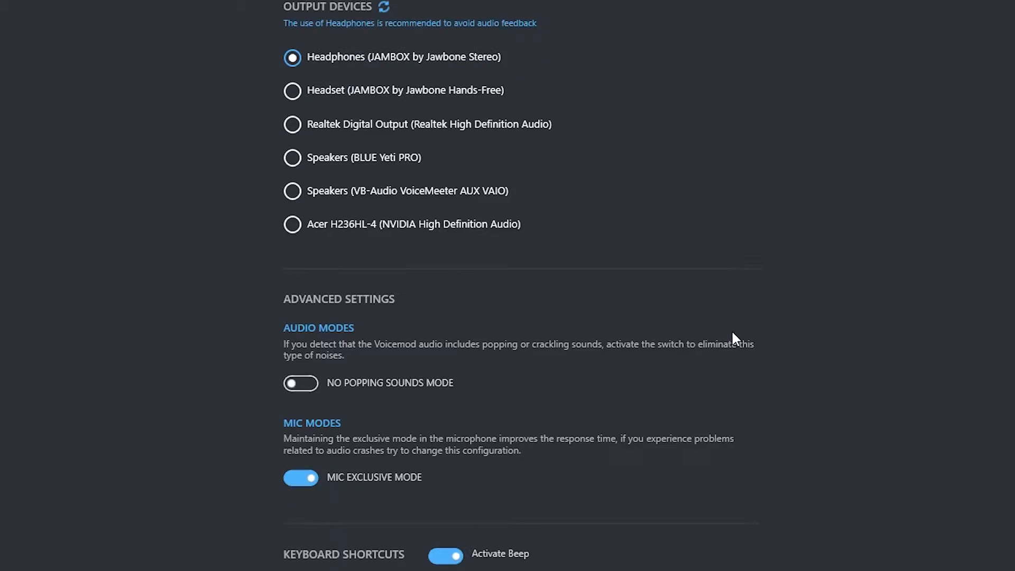
scroll(down, 3)
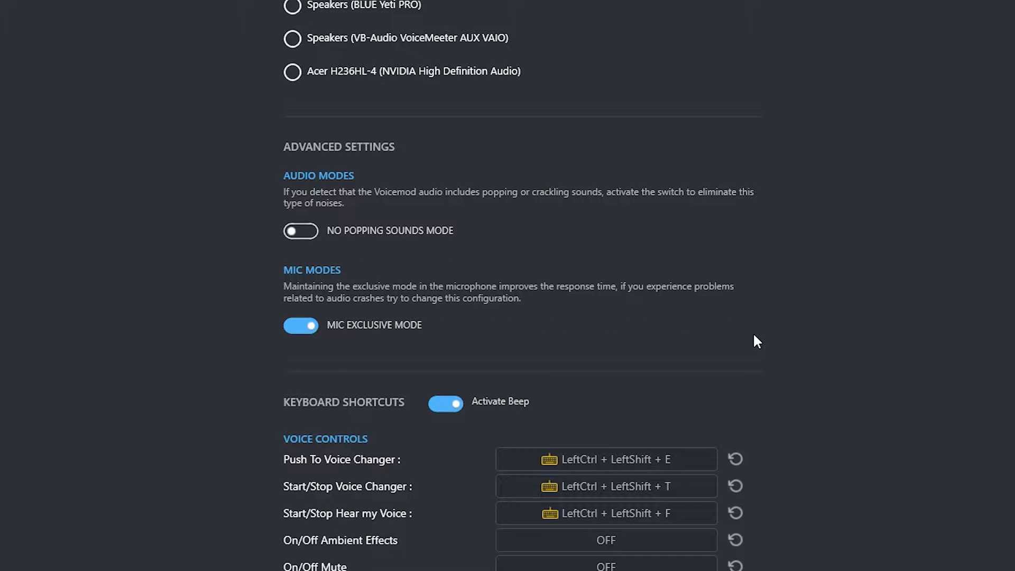
Review the mic modes and keyboard shortcuts for favourite voices, then scroll back up
scroll(down, 3)
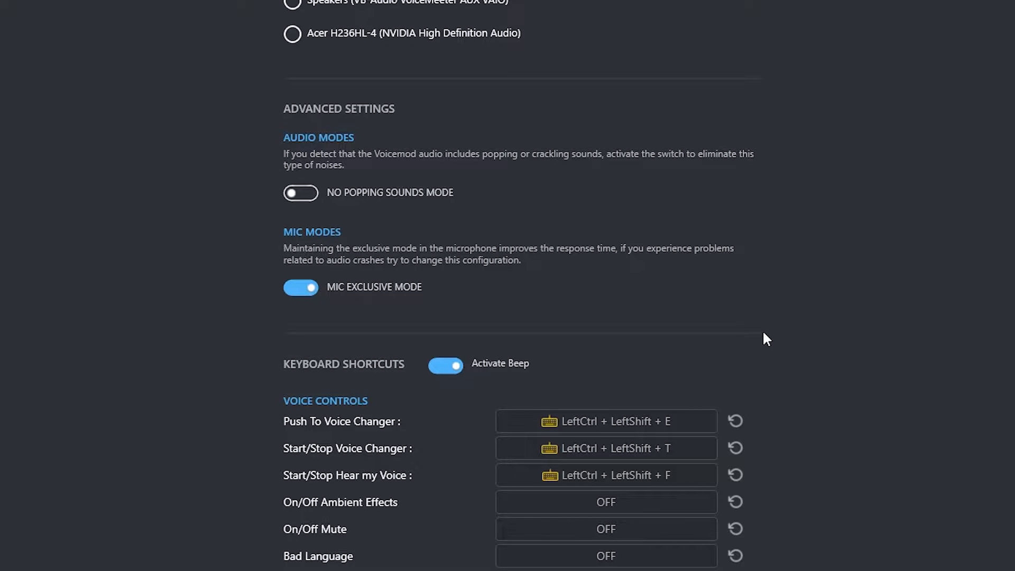
scroll(down, 3)
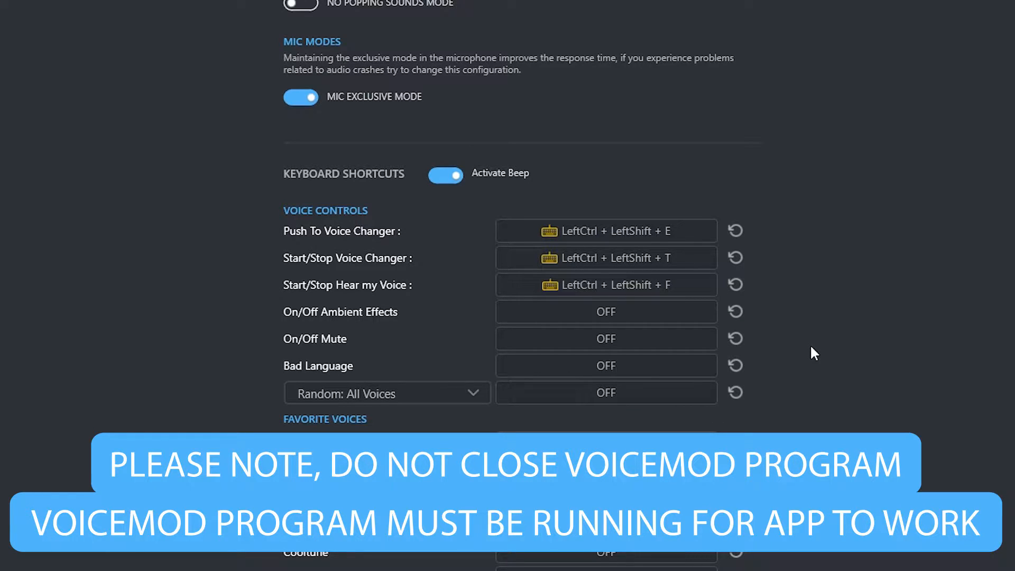
scroll(down, 3)
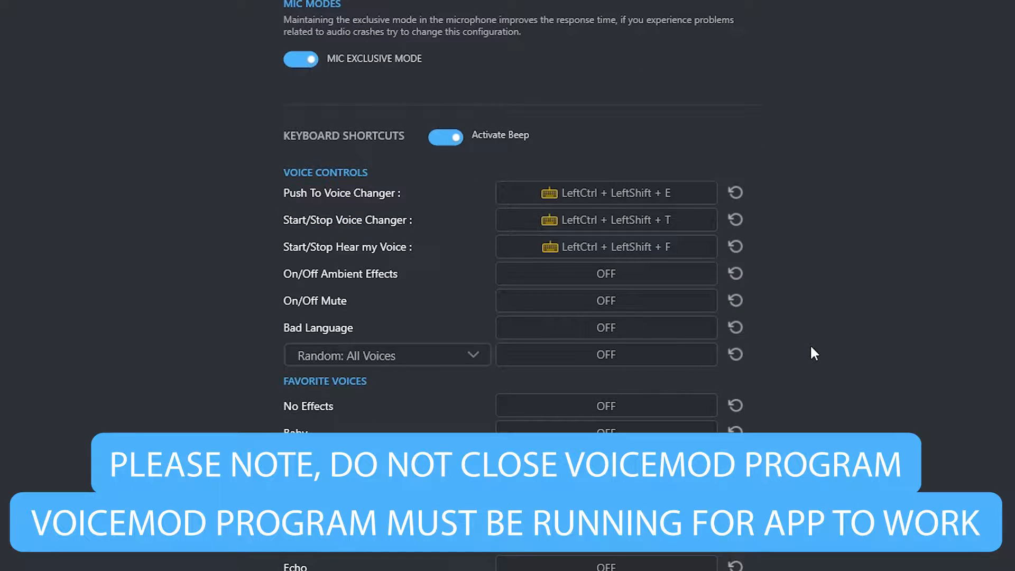
scroll(down, 3)
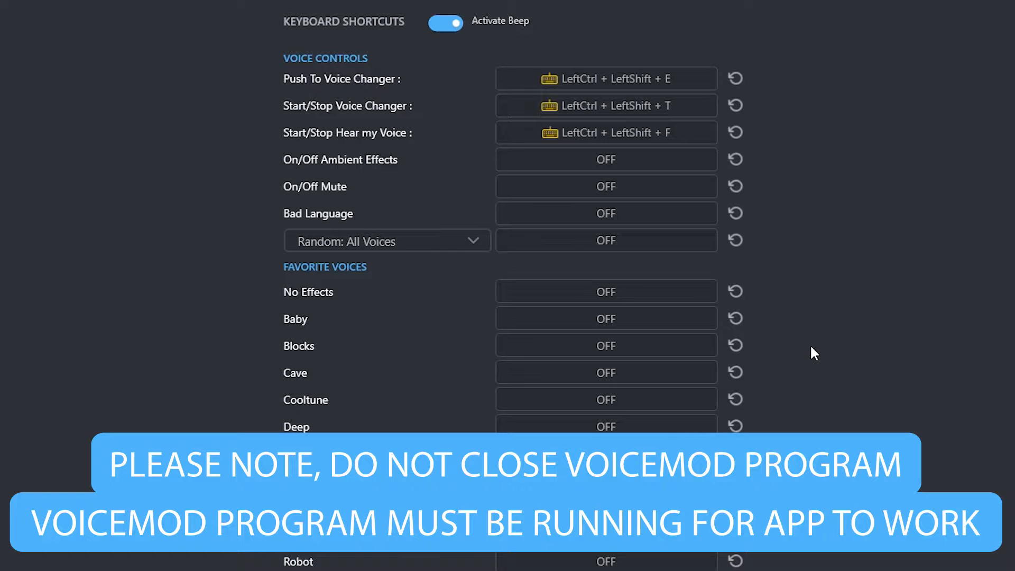
scroll(down, 3)
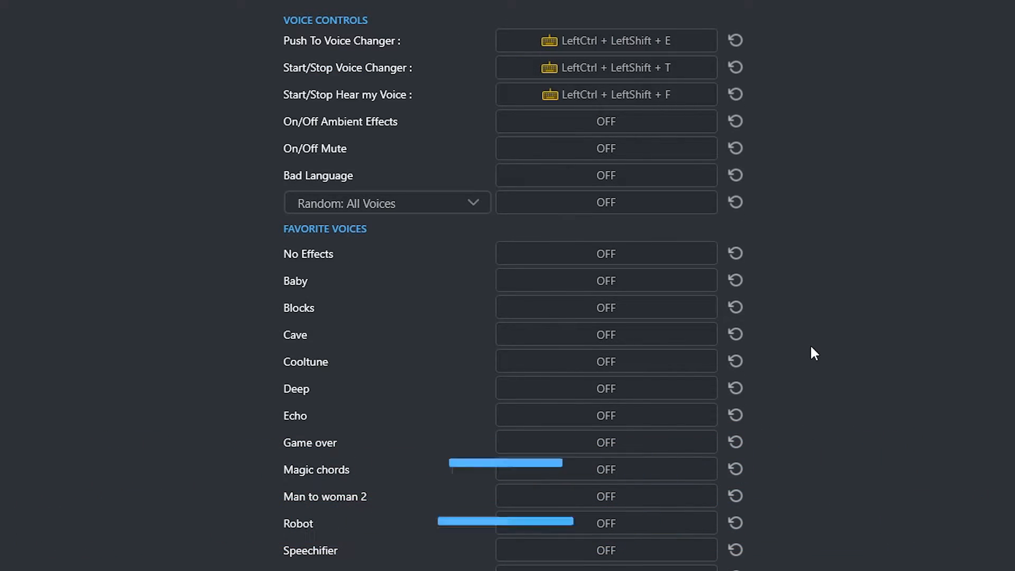
scroll(up, 3)
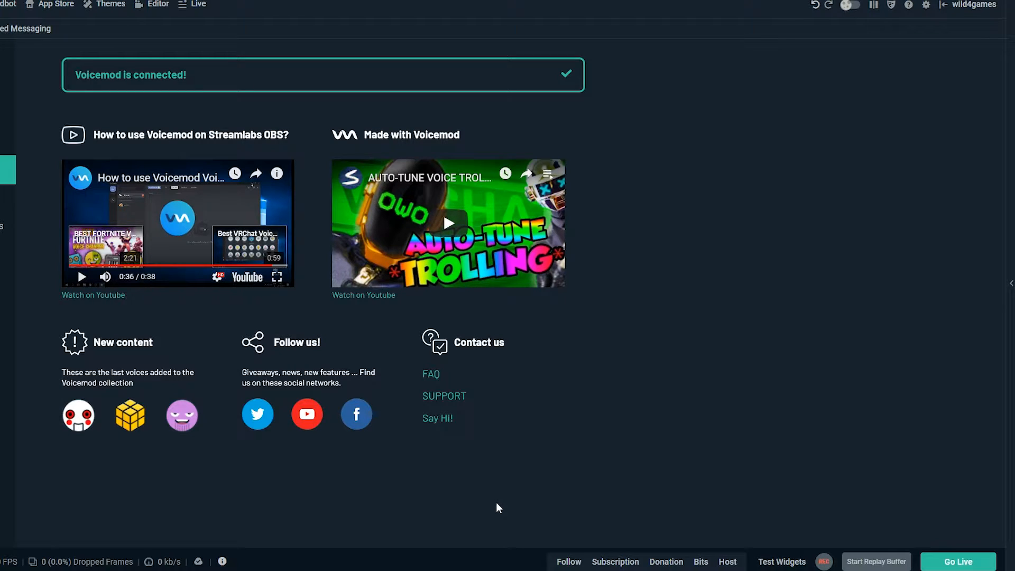
mouse_move(662, 383)
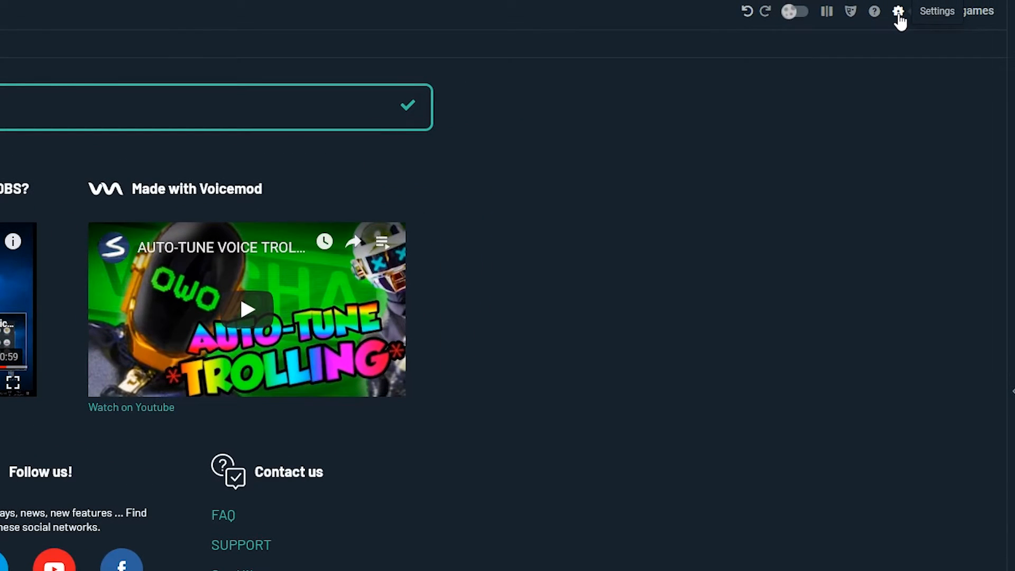
Check that Mic/Auxiliary Device 1 is the Voicemod Virtual Audio Device in Audio settings
click(897, 11)
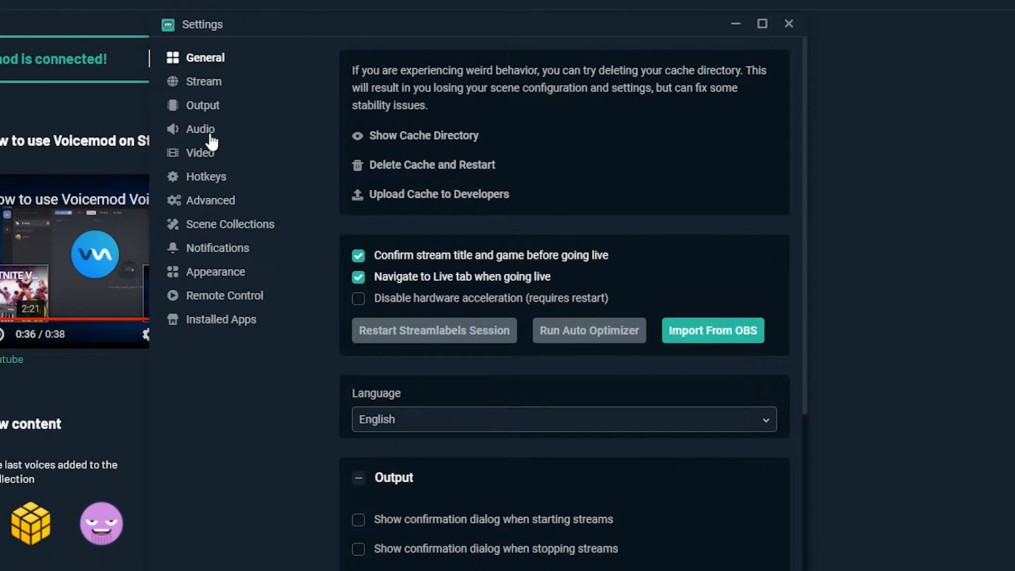
click(201, 129)
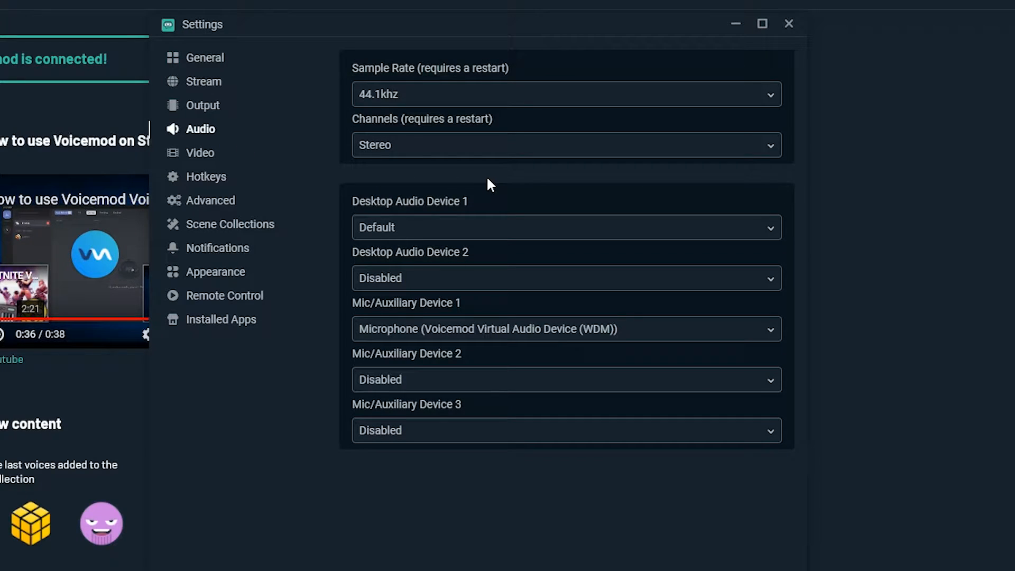
mouse_move(486, 311)
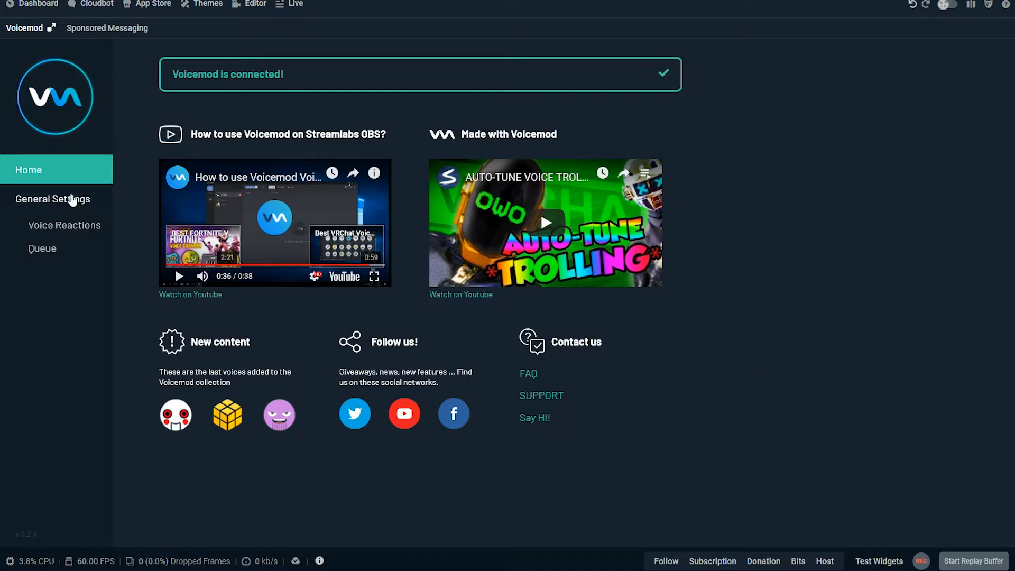
Review the Voice Reactions options, with Follow set to Robot and Host to Baby
click(65, 225)
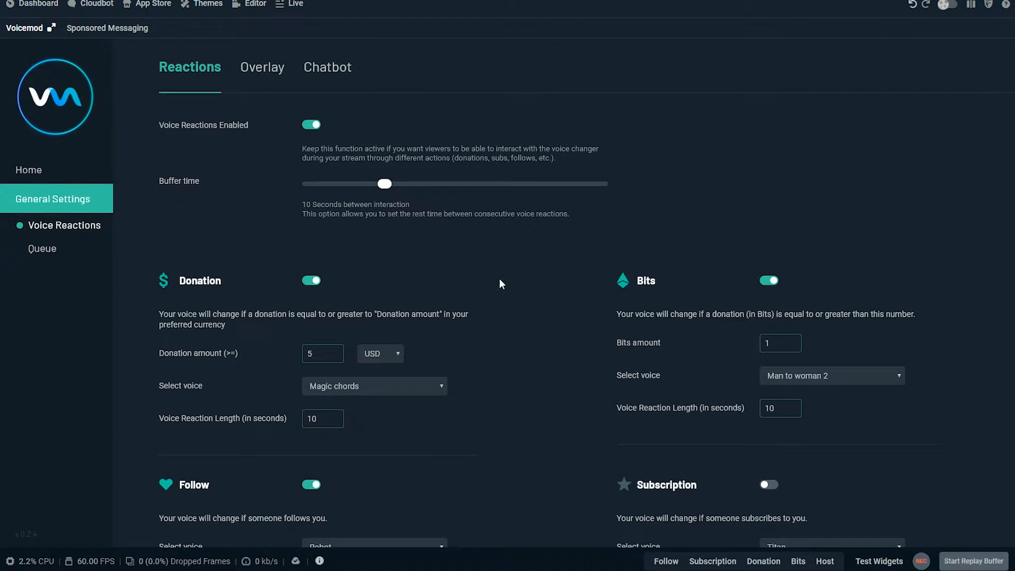
mouse_move(518, 270)
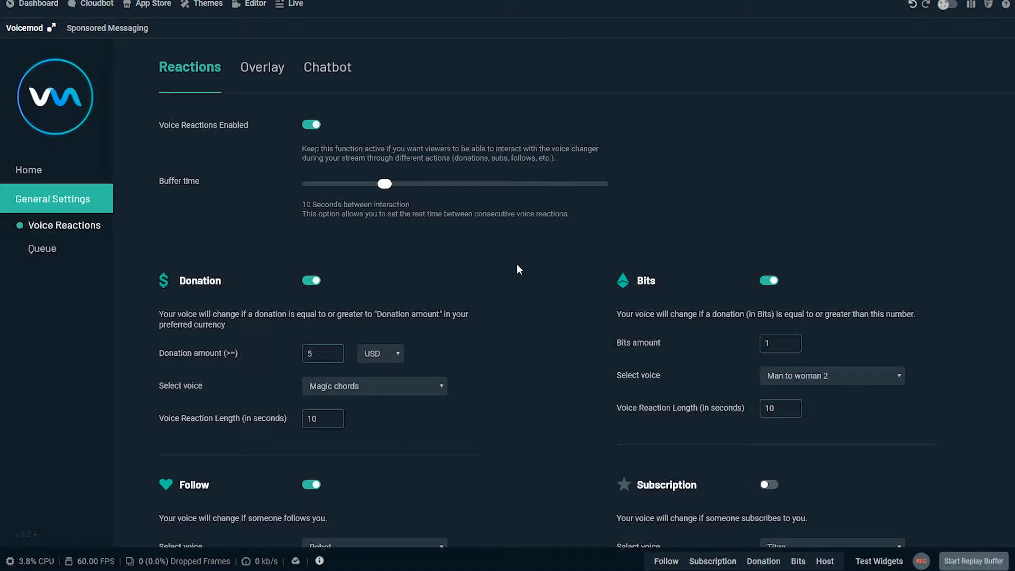
scroll(down, 3)
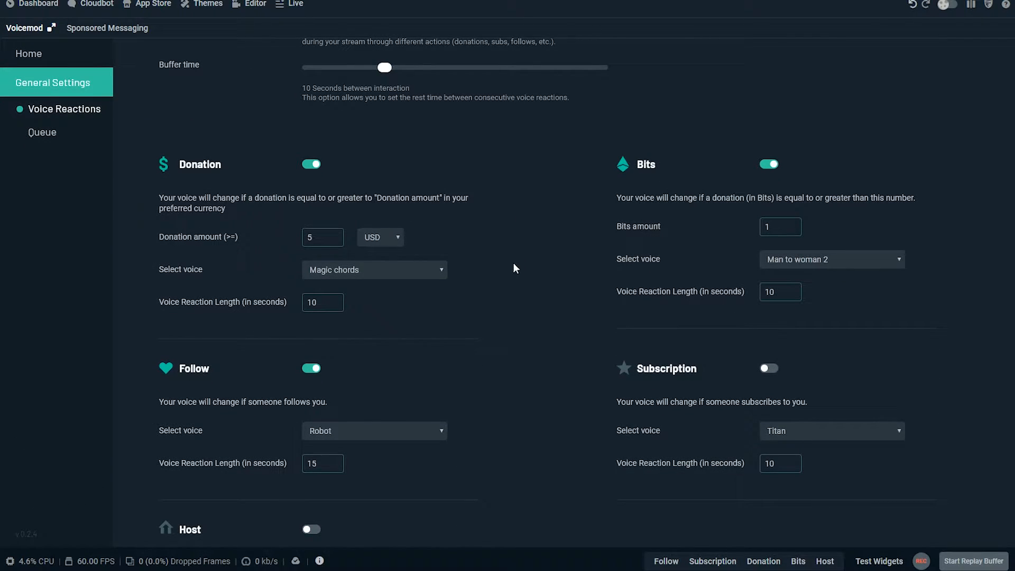
scroll(down, 3)
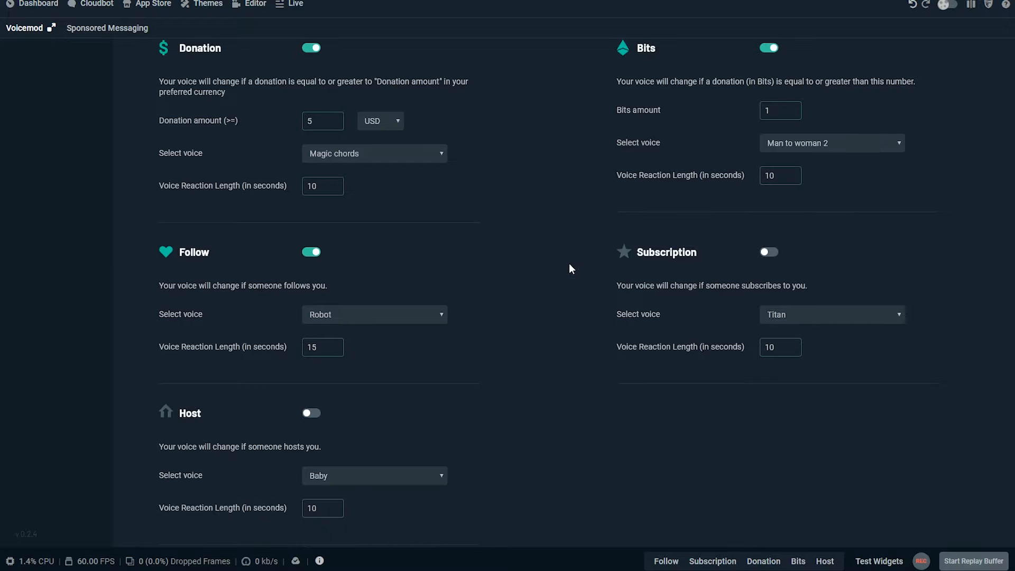
mouse_move(555, 281)
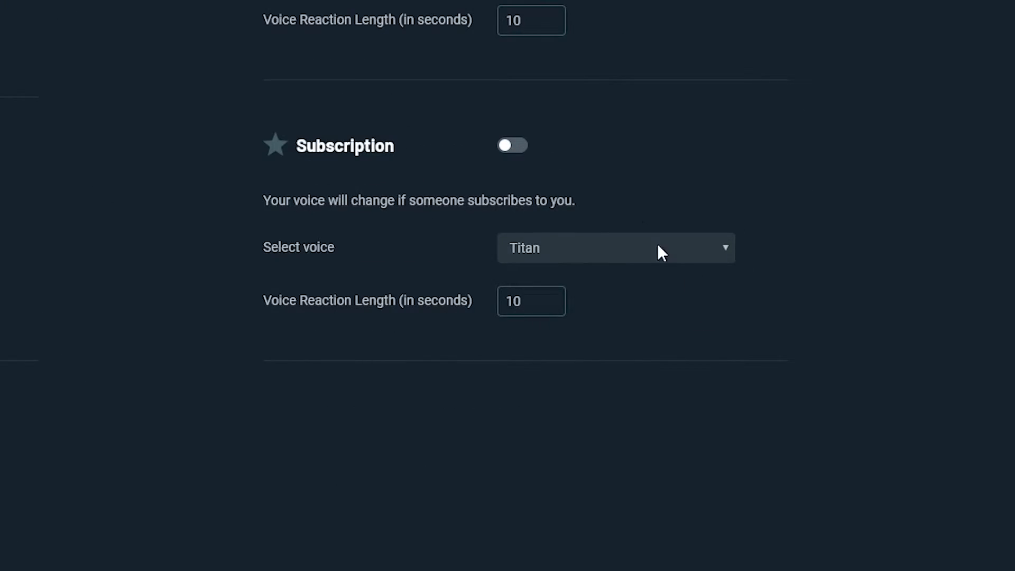
Enable the Subscription voice reaction and assign it the Dark voice
click(514, 146)
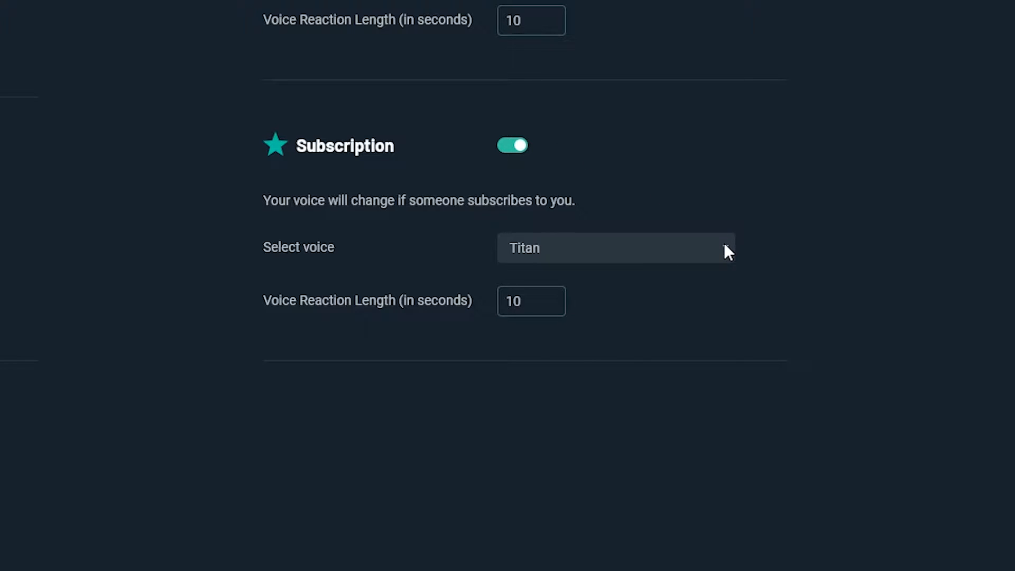
click(615, 247)
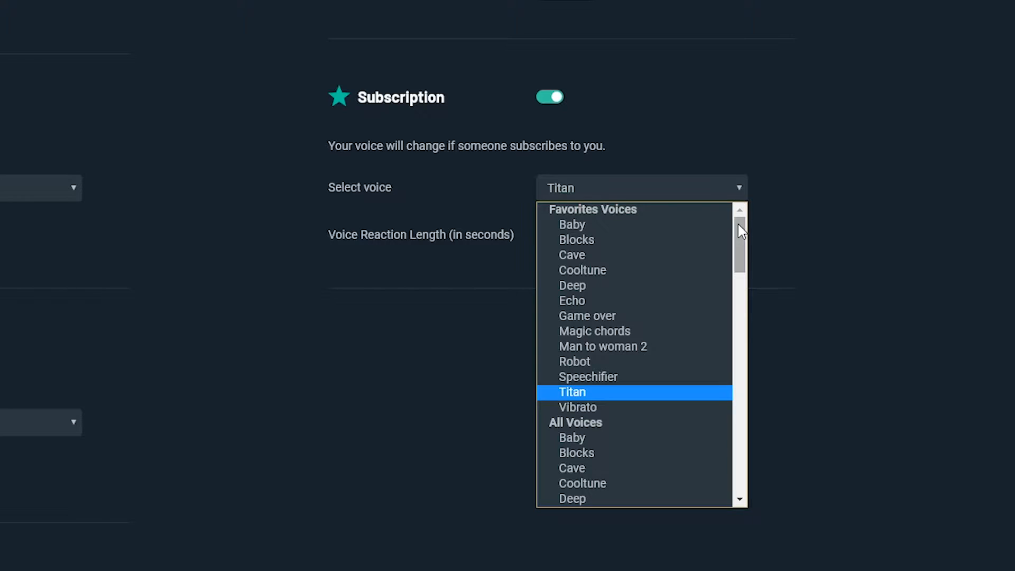
mouse_move(717, 271)
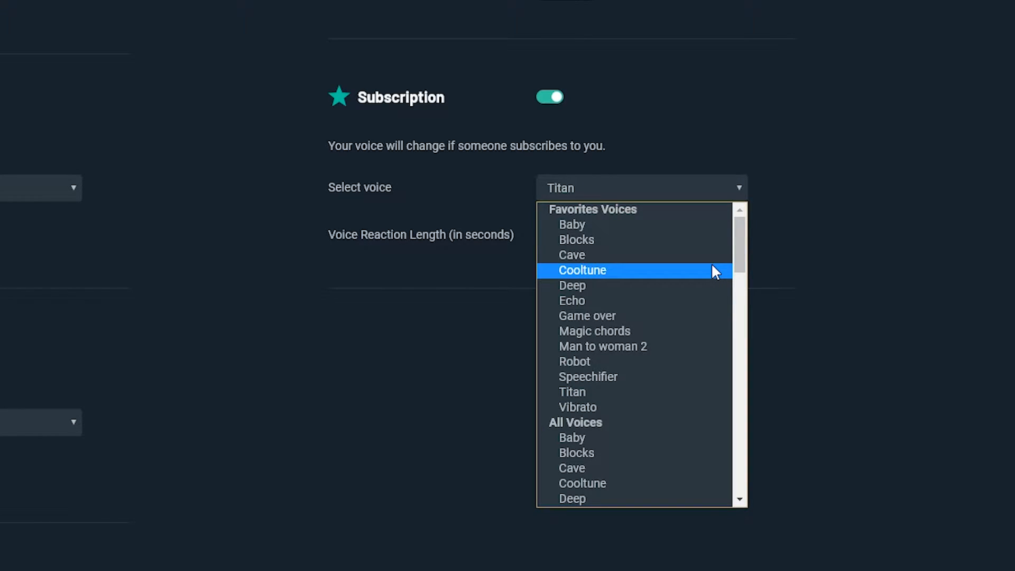
scroll(down, 3)
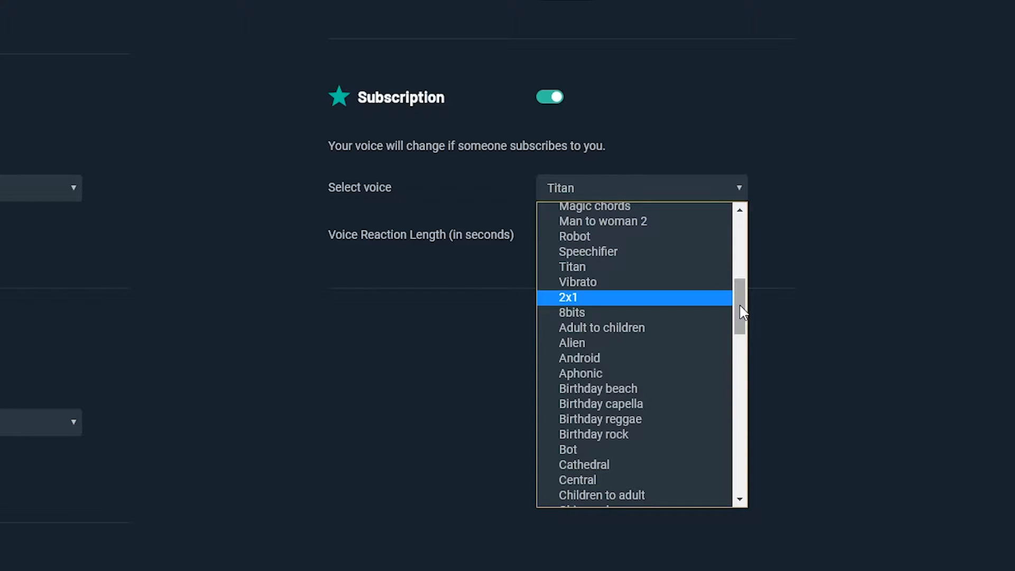
scroll(down, 3)
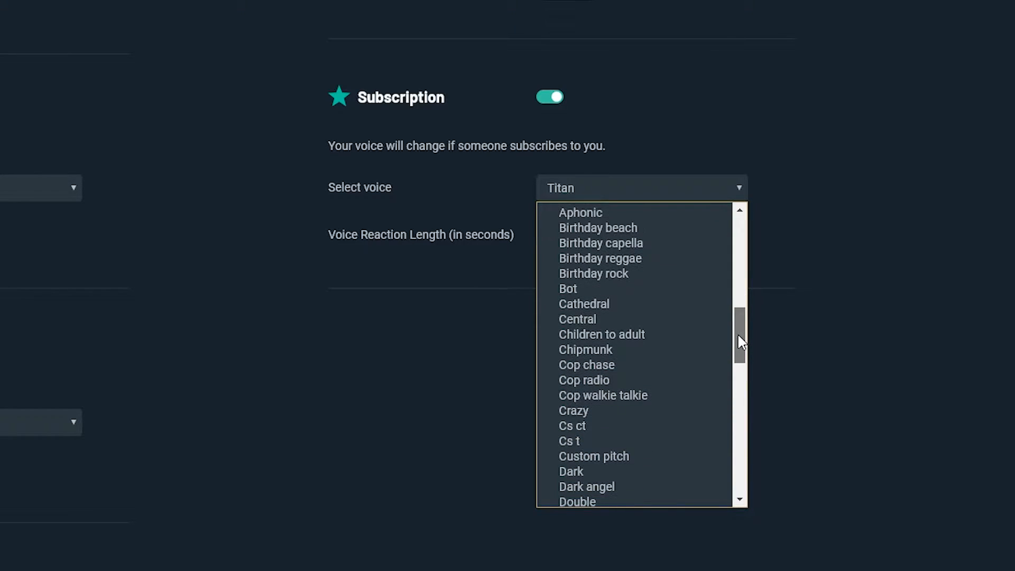
scroll(down, 3)
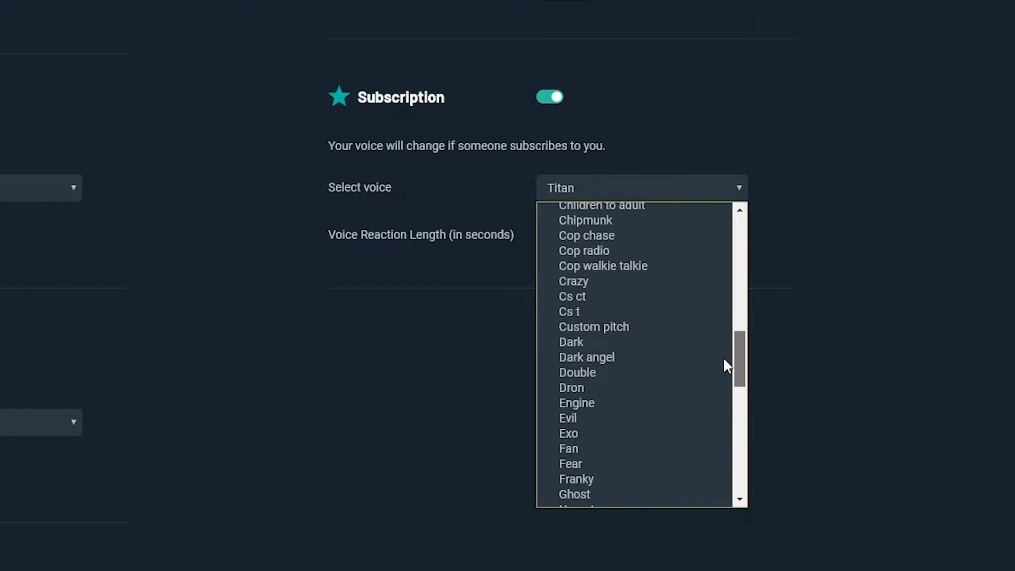
click(571, 343)
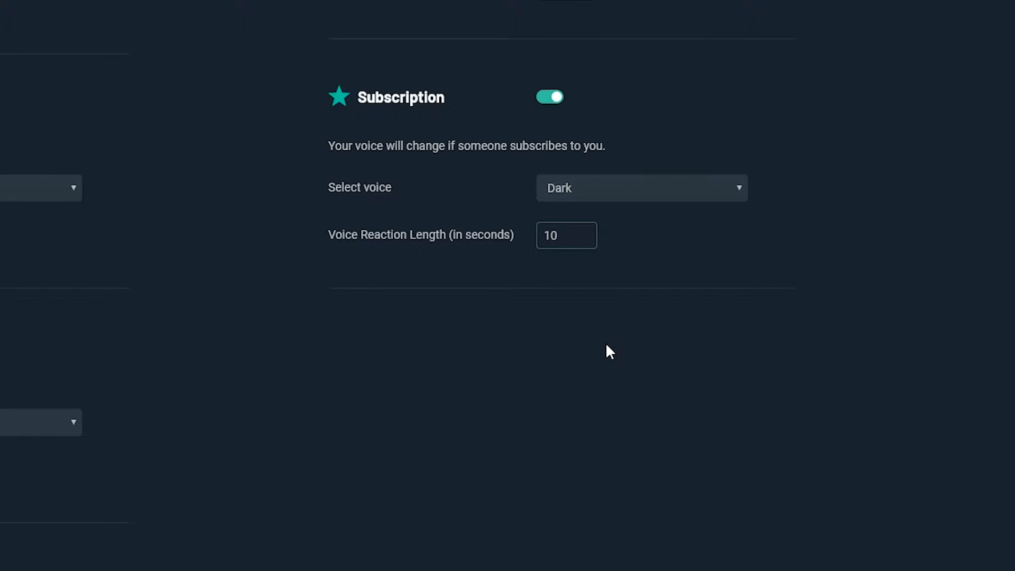
mouse_move(577, 344)
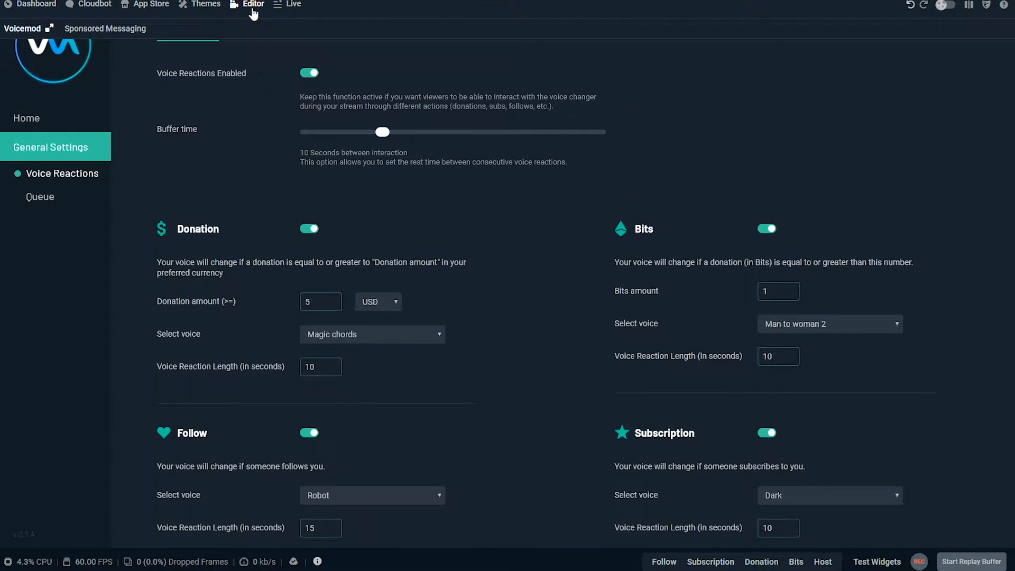
Remove the Voicemod Reactions source from the scene in the Editor
click(253, 4)
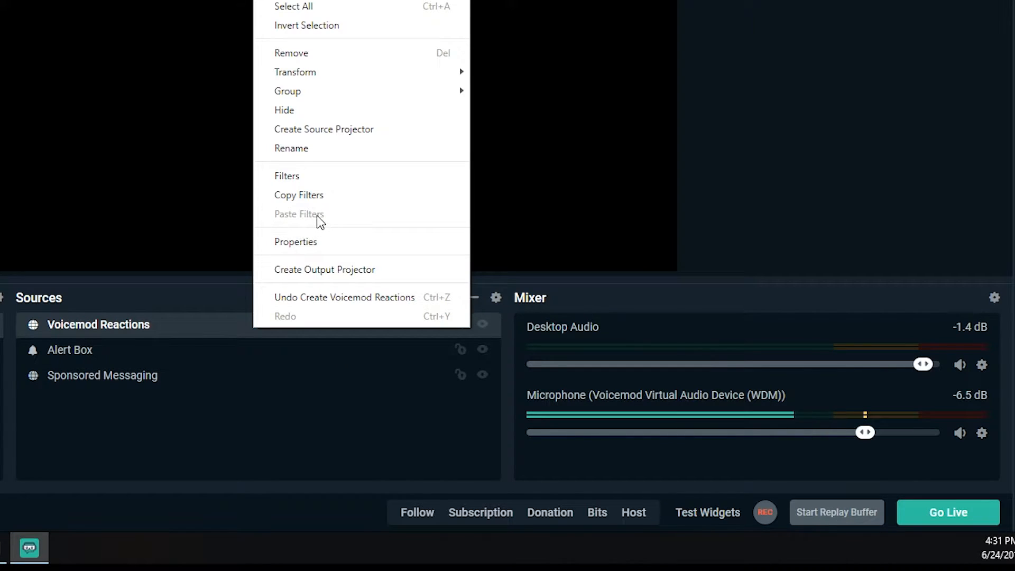
click(291, 53)
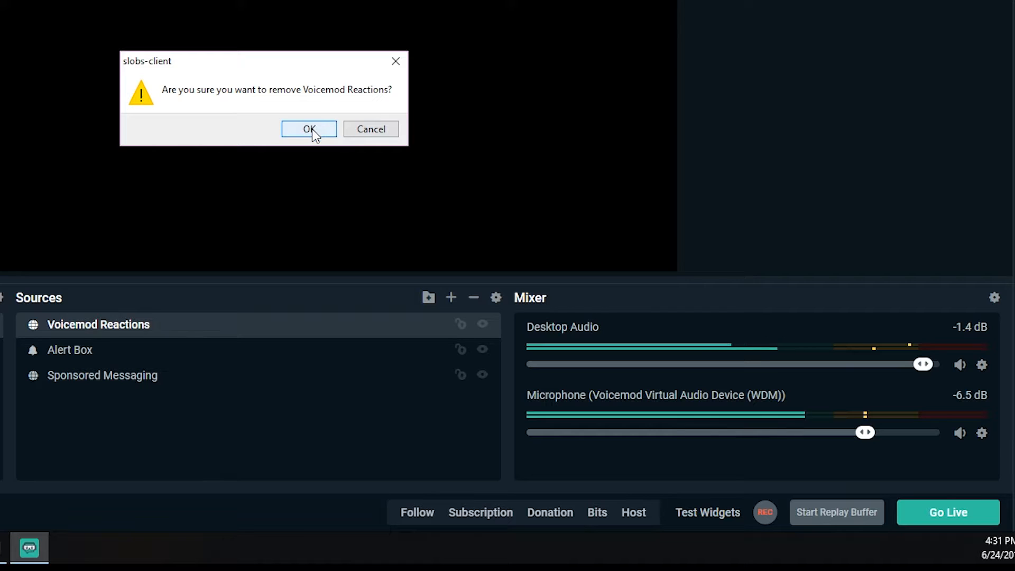
click(309, 129)
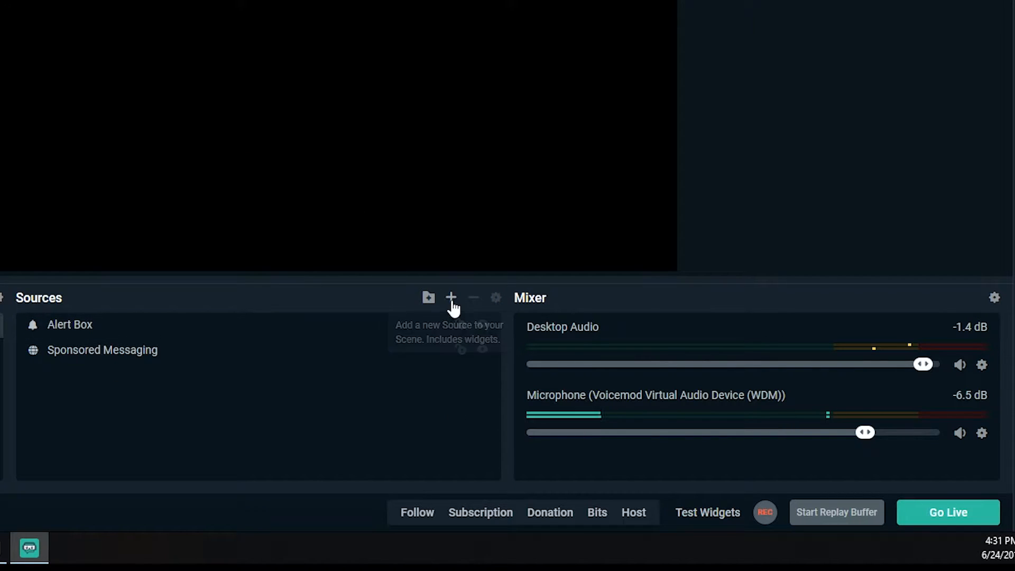
Add a new Voicemod Reactions app source to the scene, keeping its default name
click(453, 297)
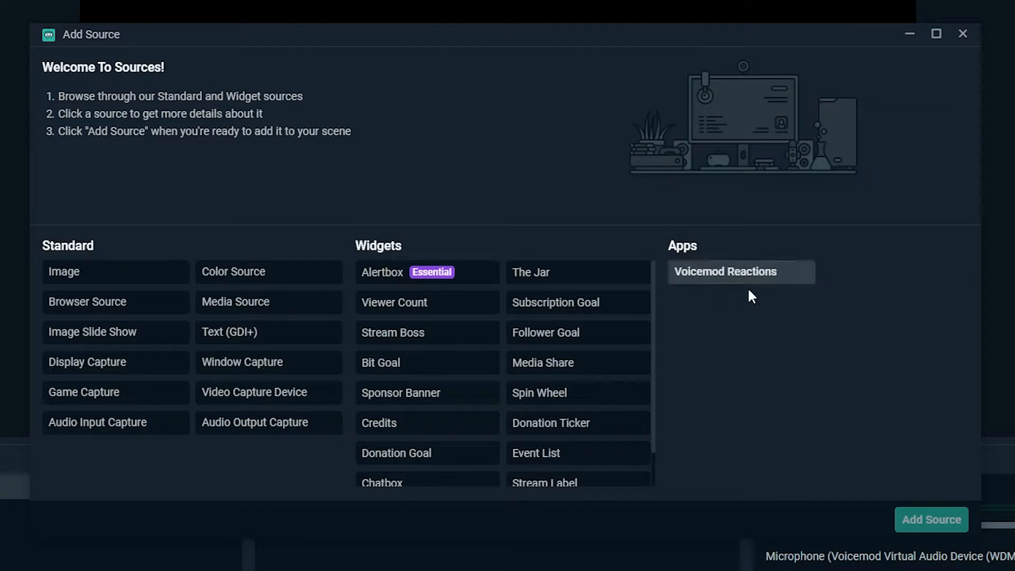
mouse_move(777, 294)
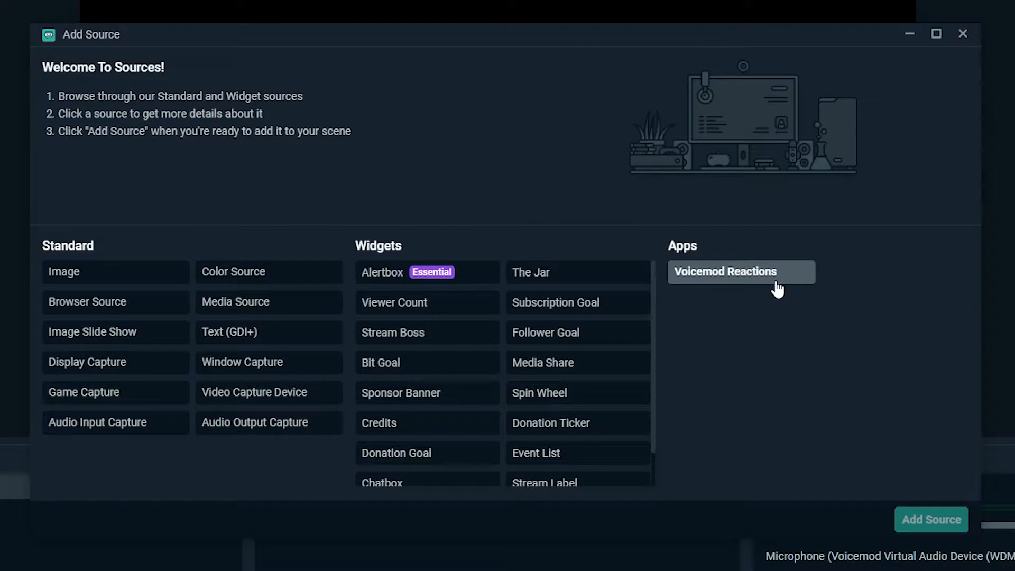
click(741, 272)
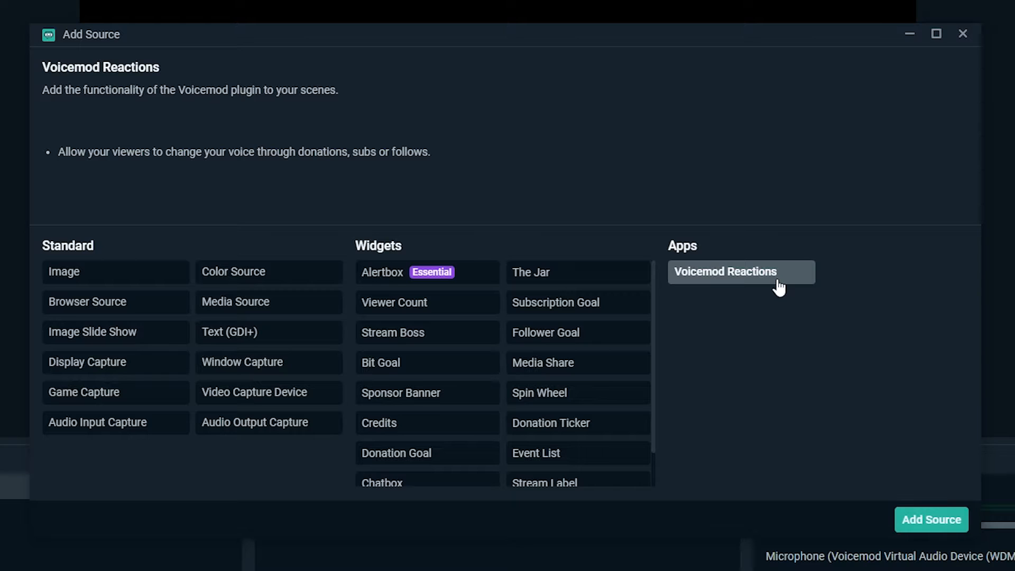
click(933, 519)
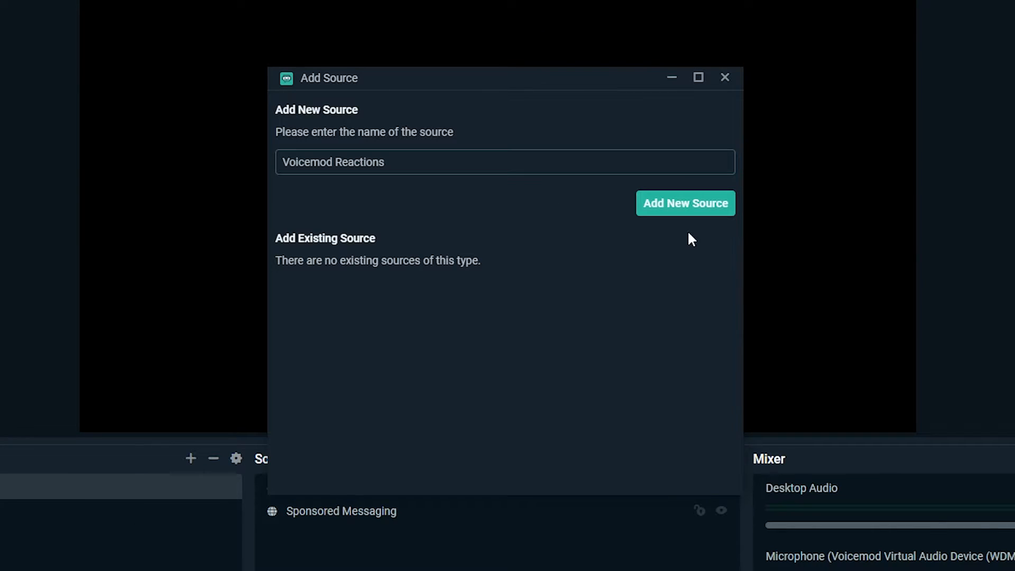
triple_click(333, 163)
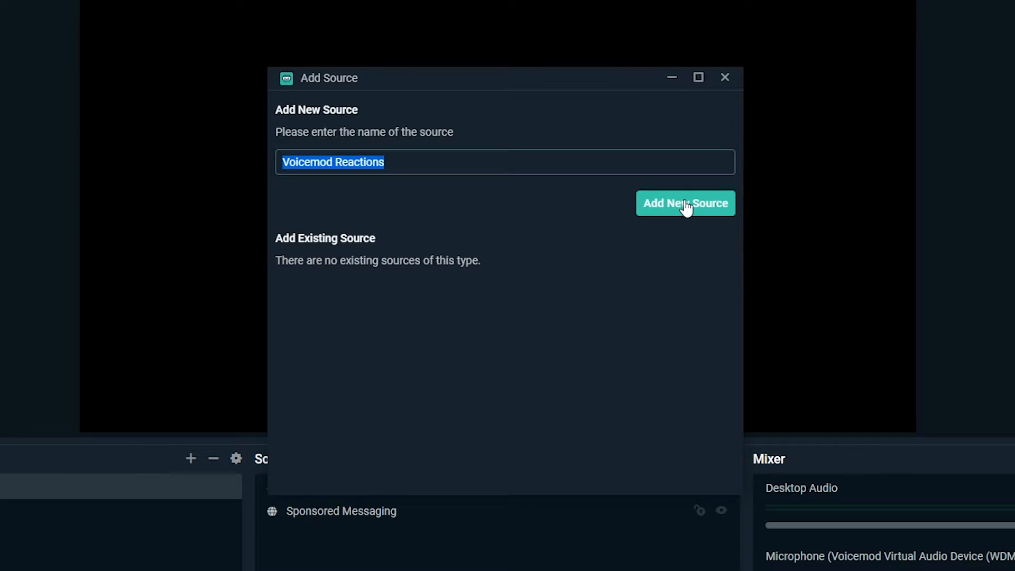
click(686, 203)
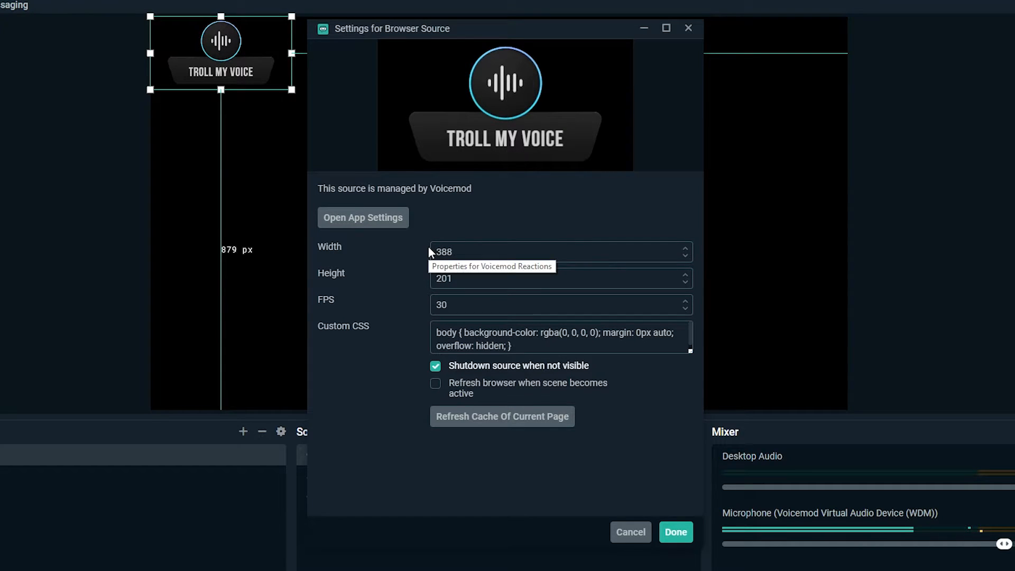
mouse_move(428, 214)
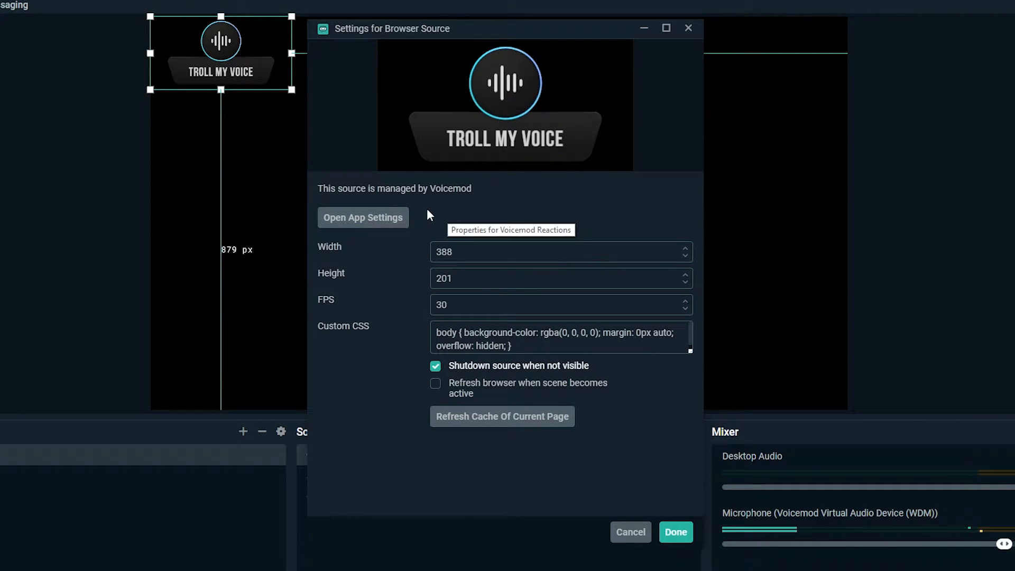
mouse_move(404, 307)
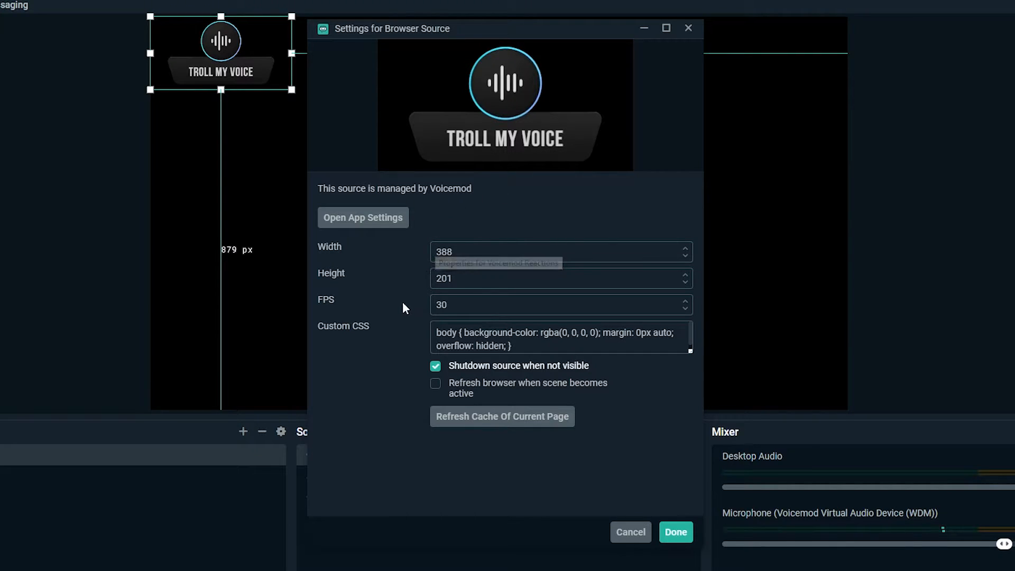
mouse_move(586, 506)
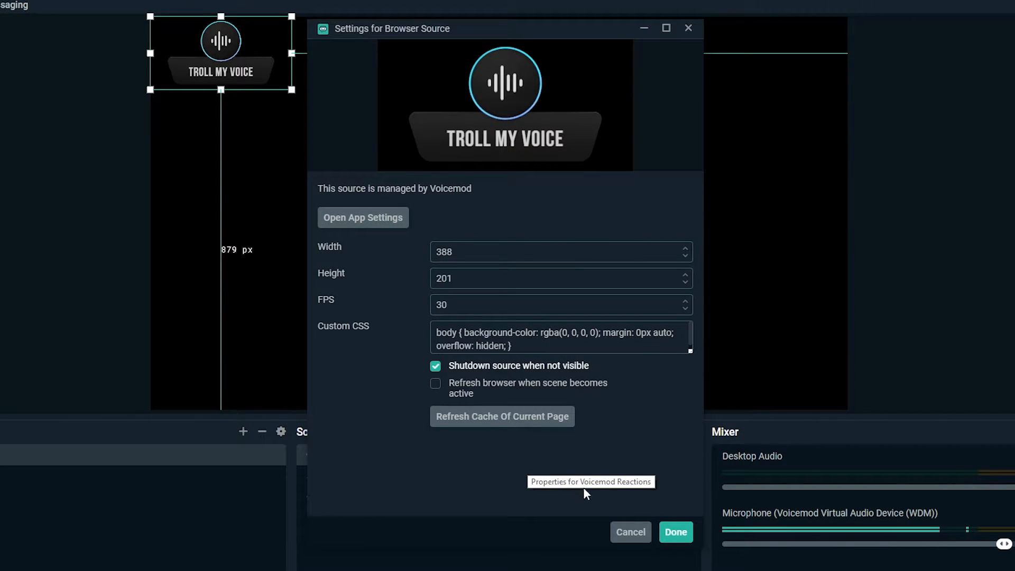
mouse_move(665, 515)
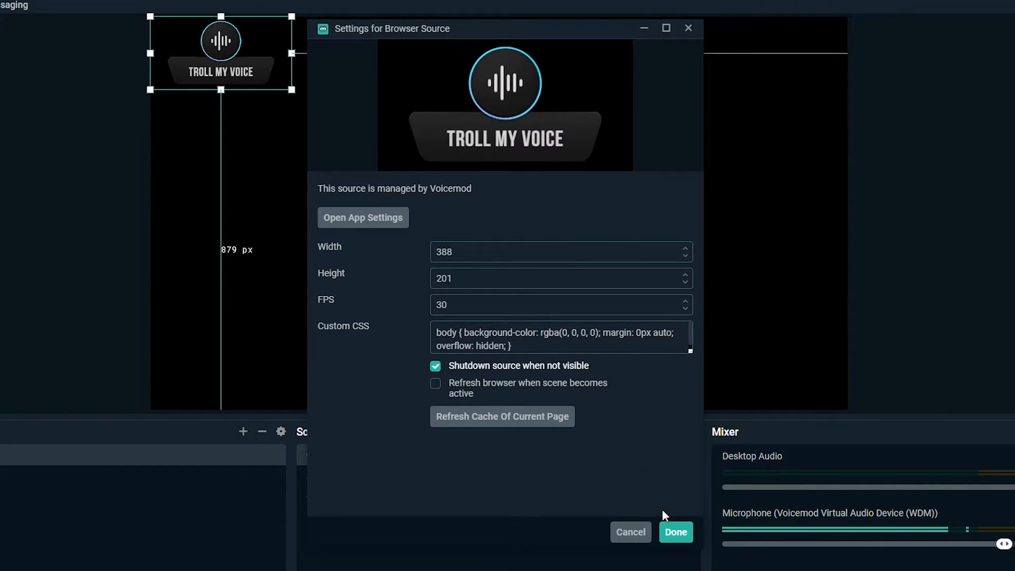
mouse_move(677, 535)
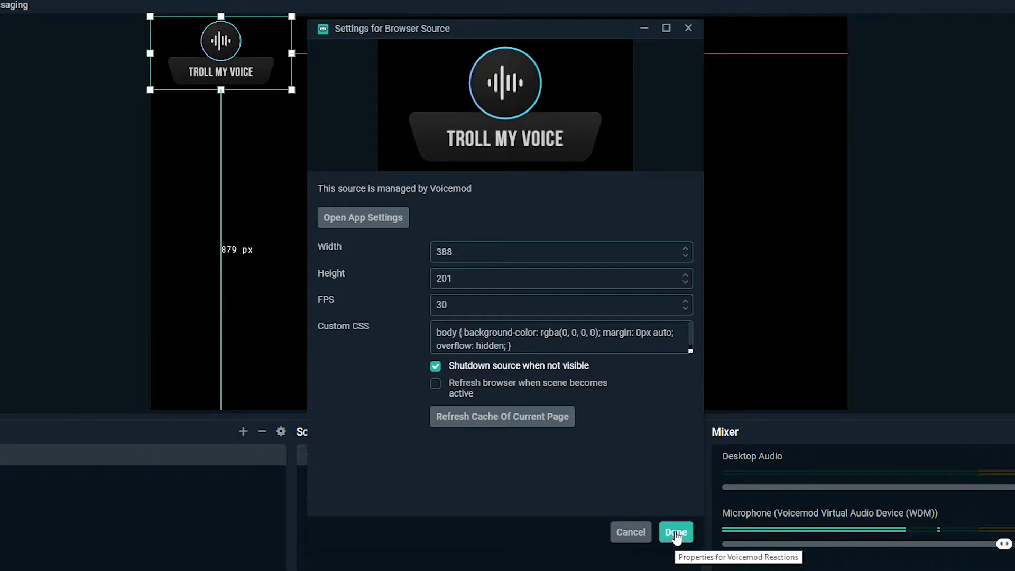
Confirm the browser source settings with Done and return to the Voicemod voice reactions page
click(675, 533)
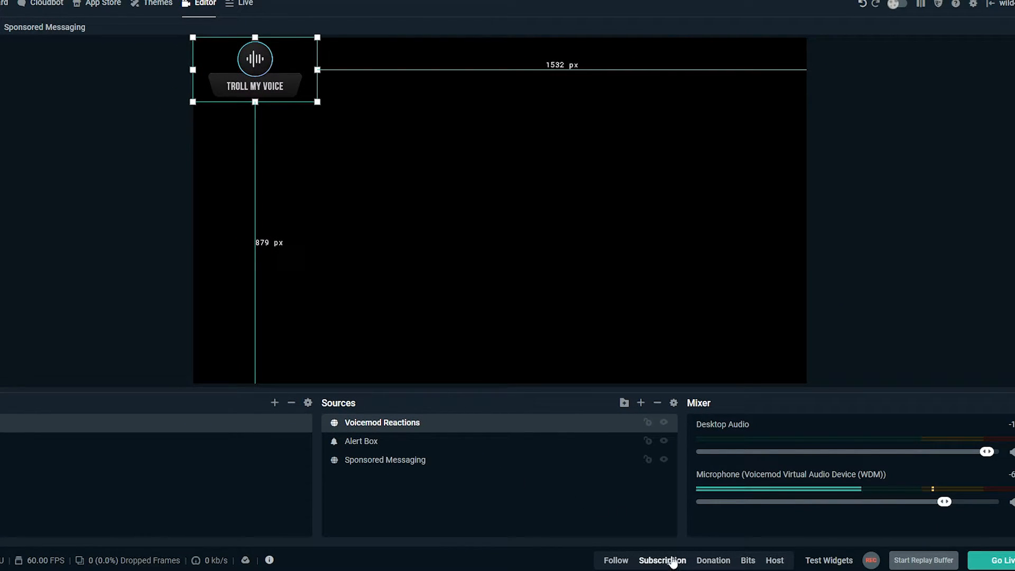
click(662, 561)
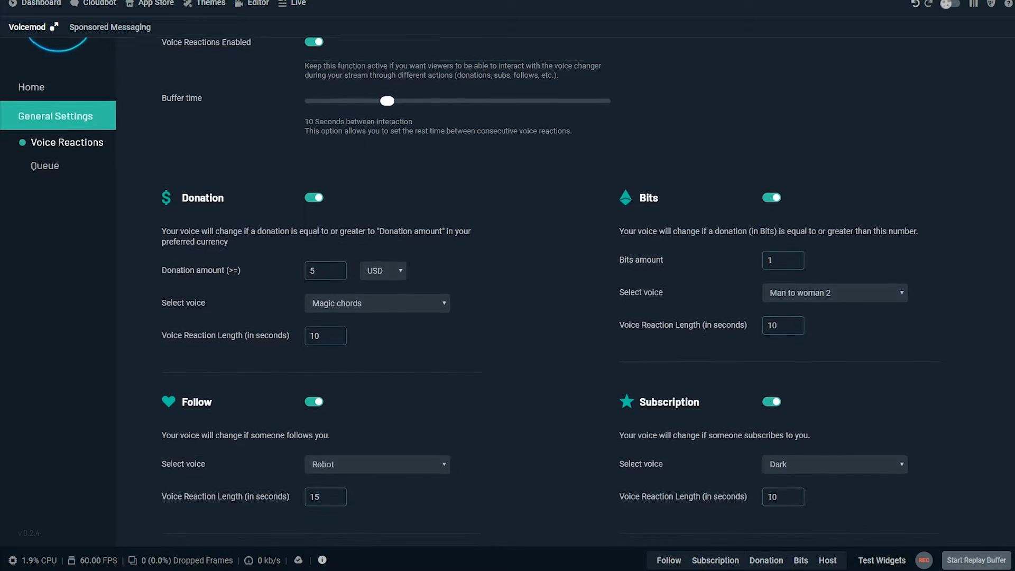
scroll(down, 3)
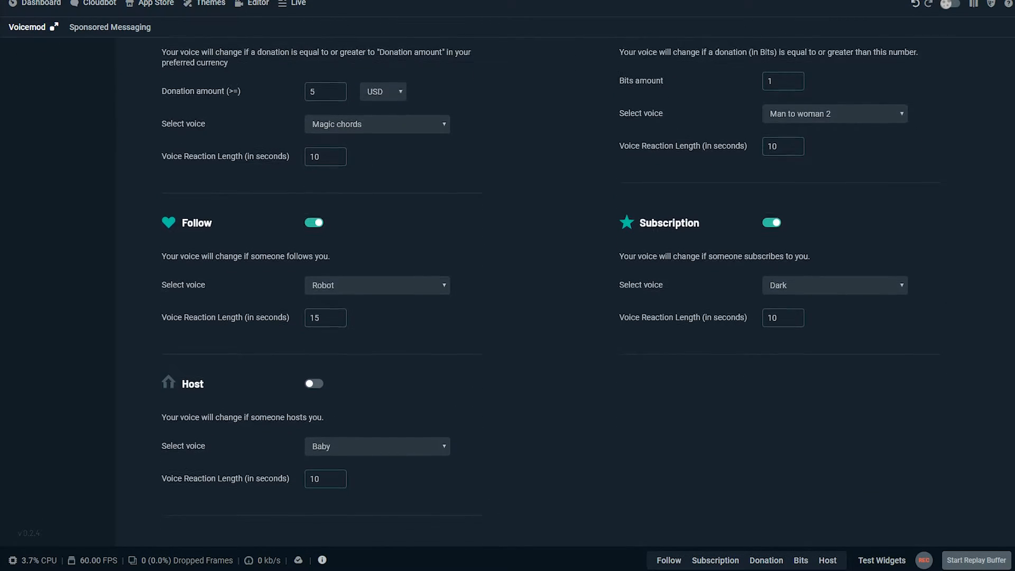
scroll(down, 3)
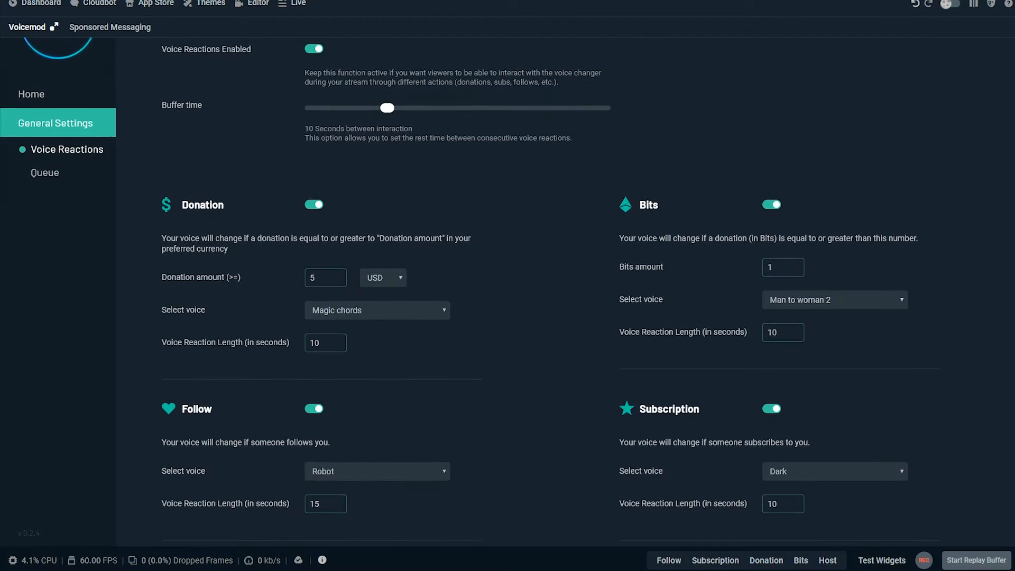
scroll(down, 3)
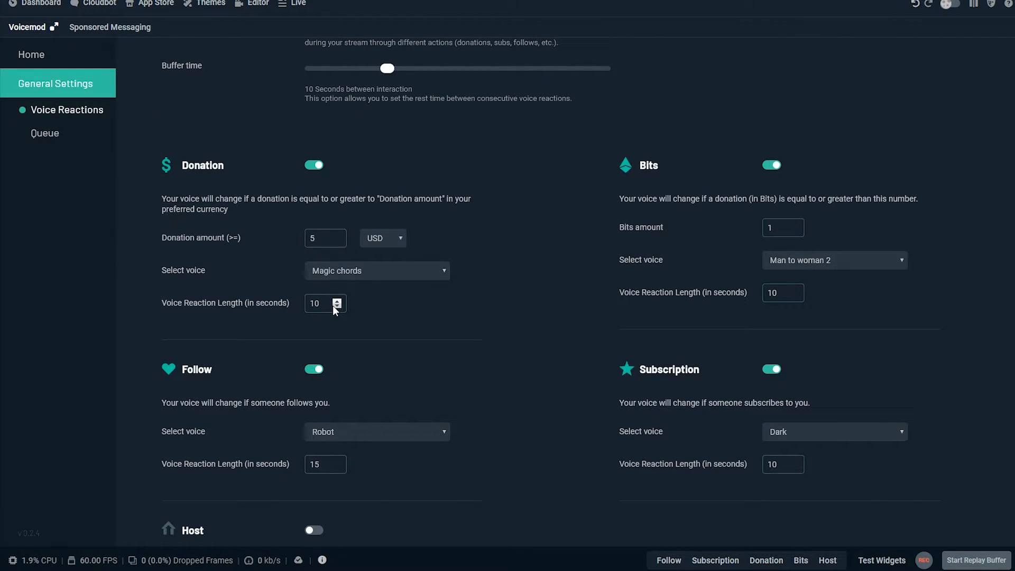
scroll(down, 3)
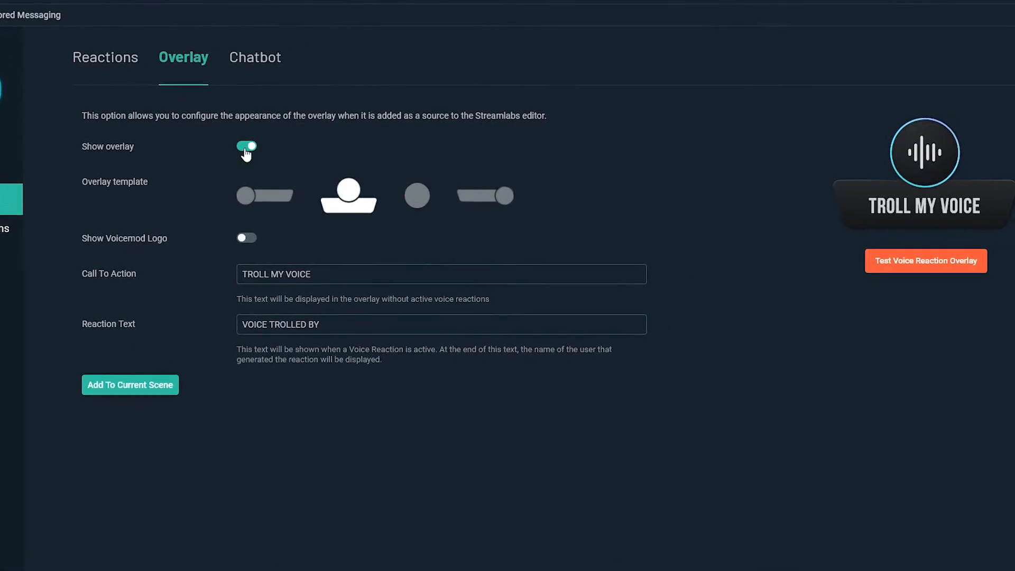
Enable Show overlay and switch the reaction overlay to the round icon-only template
click(245, 146)
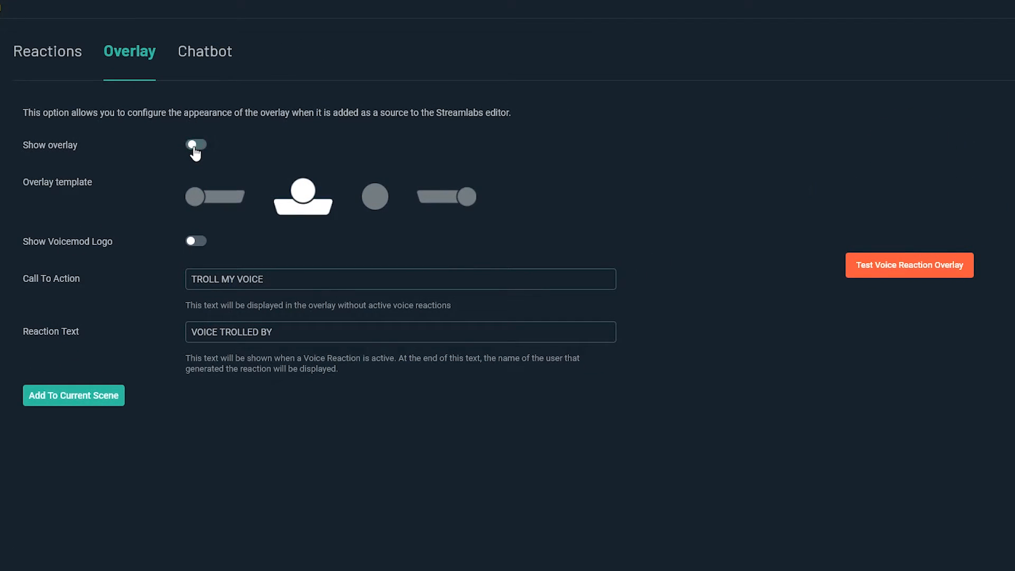
click(196, 144)
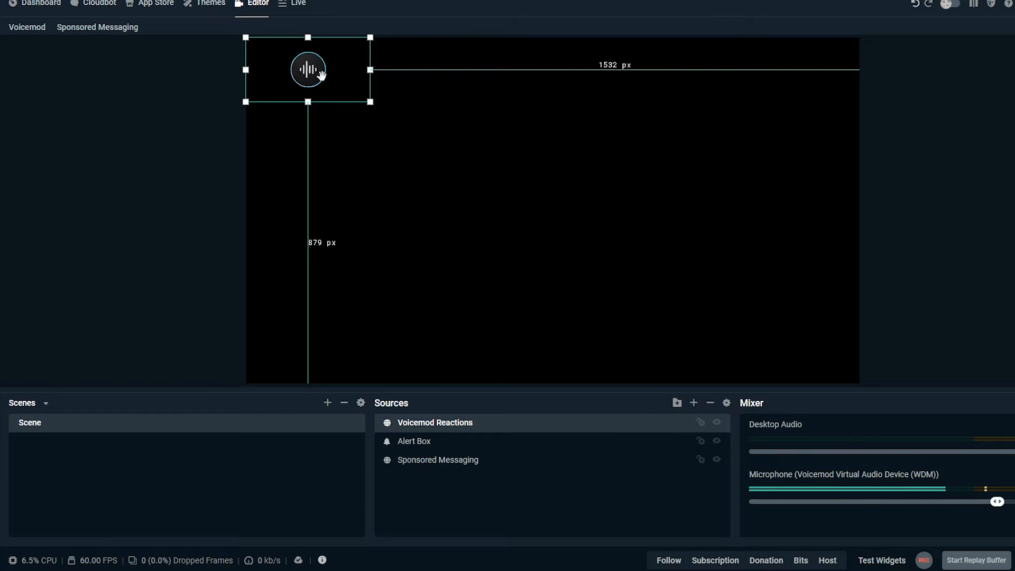
click(27, 27)
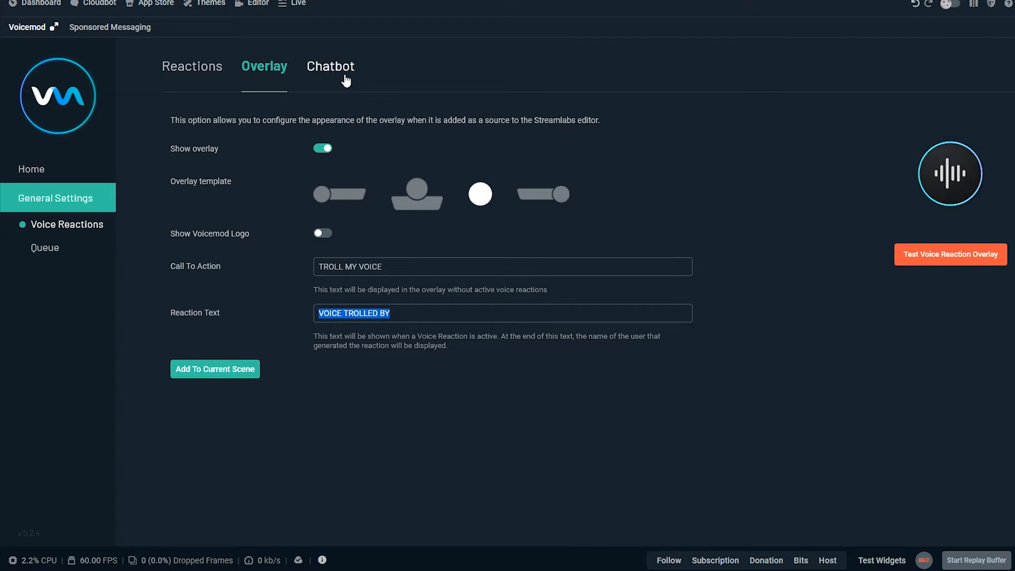
Enable the Twitch ChatBot and settle its publication timer at 15 minutes with default text
click(330, 67)
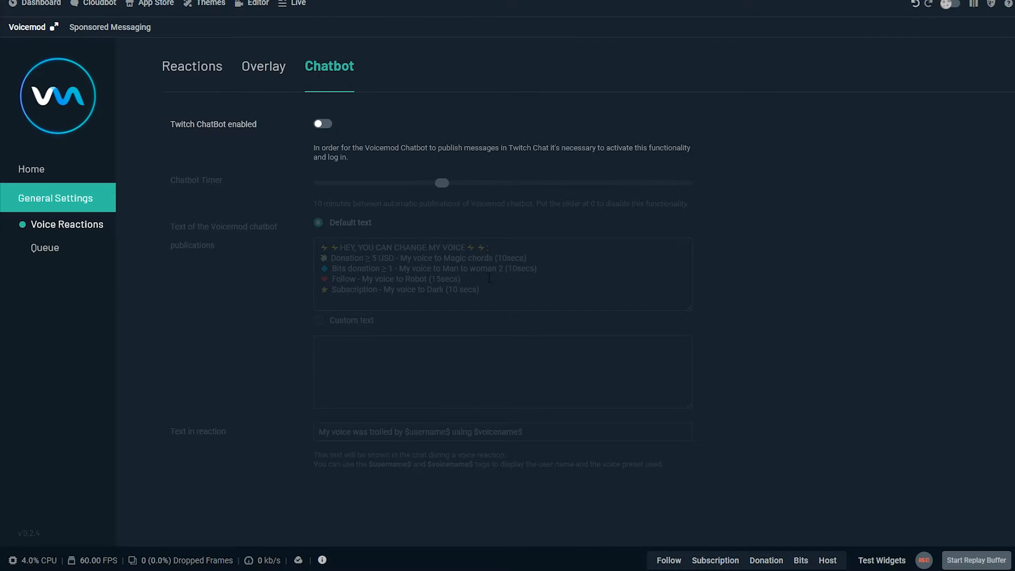
click(324, 124)
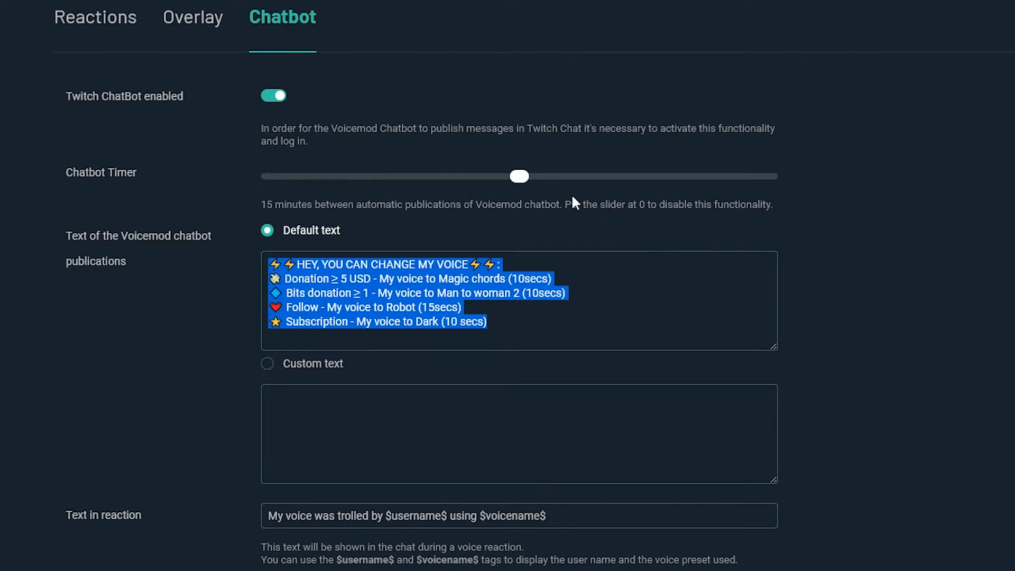
drag(518, 177, 435, 177)
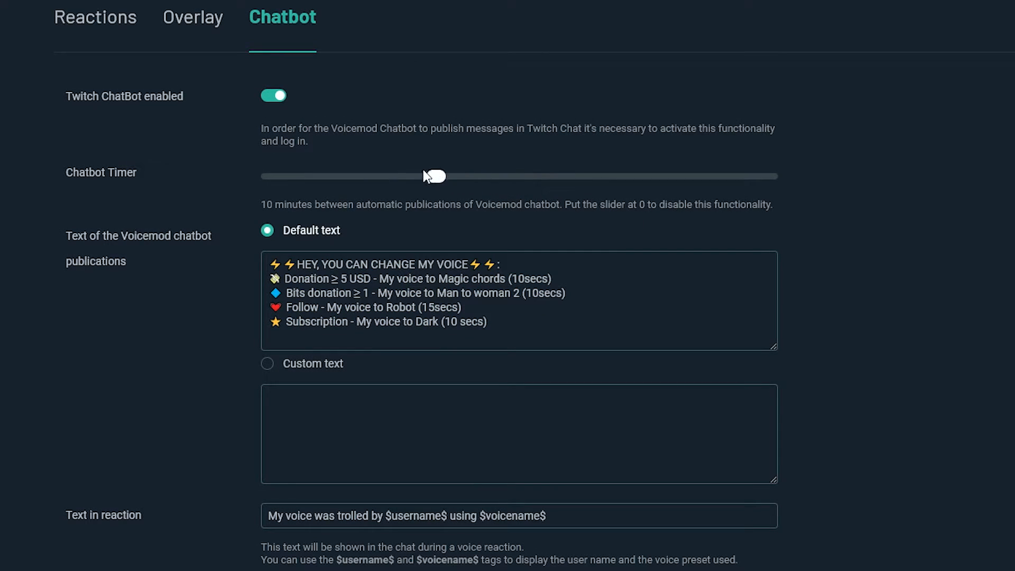
drag(435, 177, 653, 177)
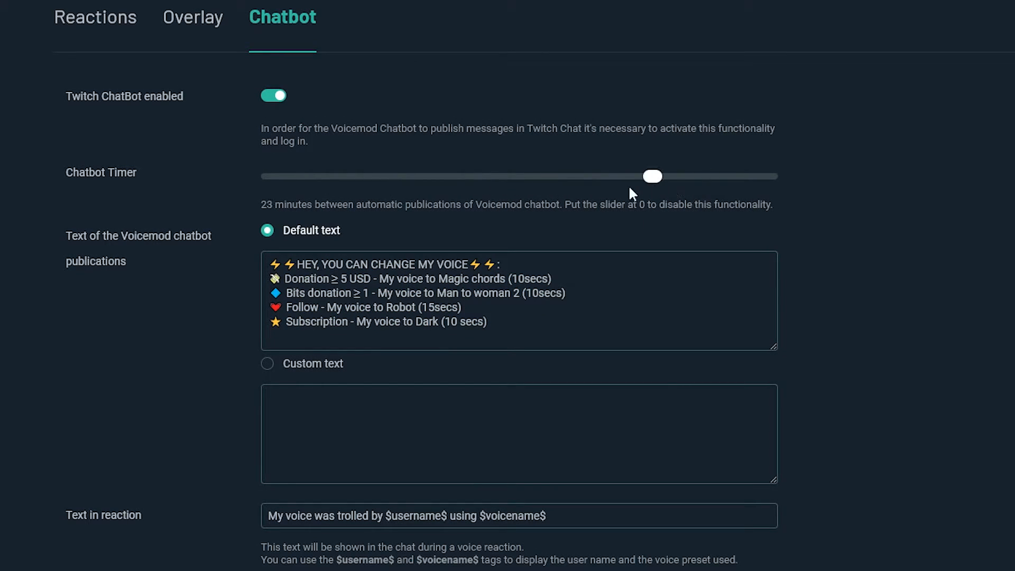
drag(652, 176, 319, 176)
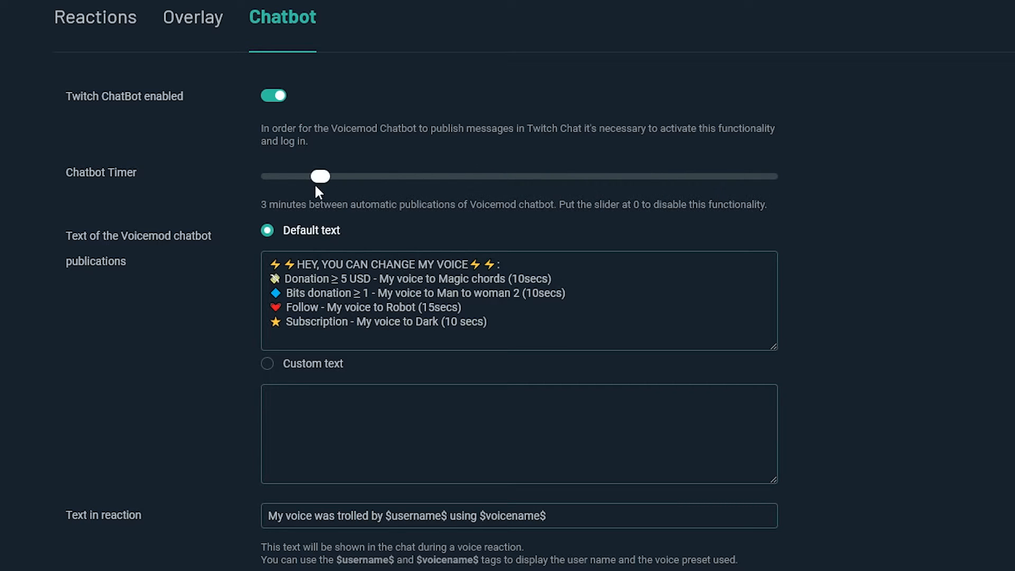
drag(320, 176, 487, 177)
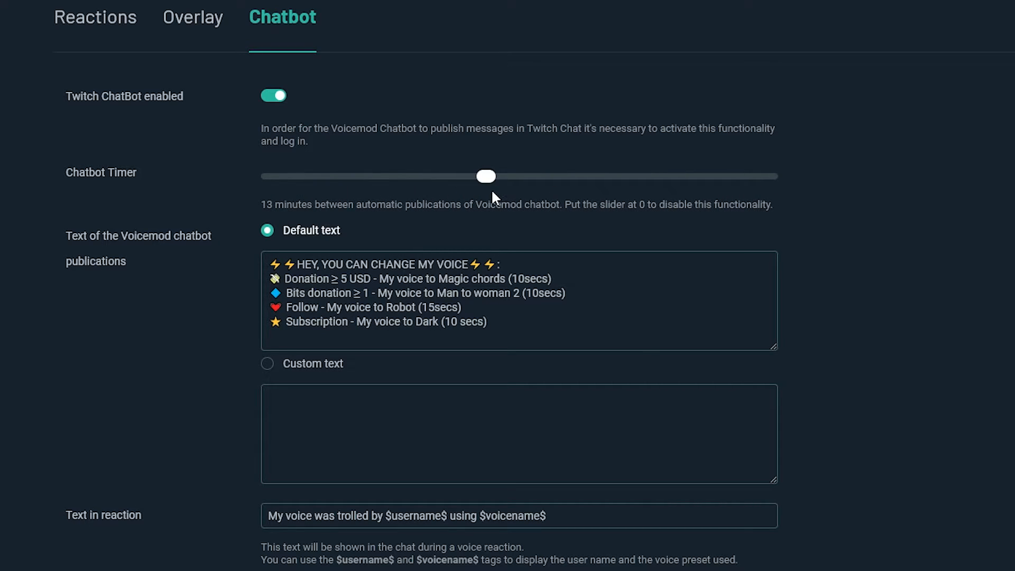
drag(487, 177, 518, 177)
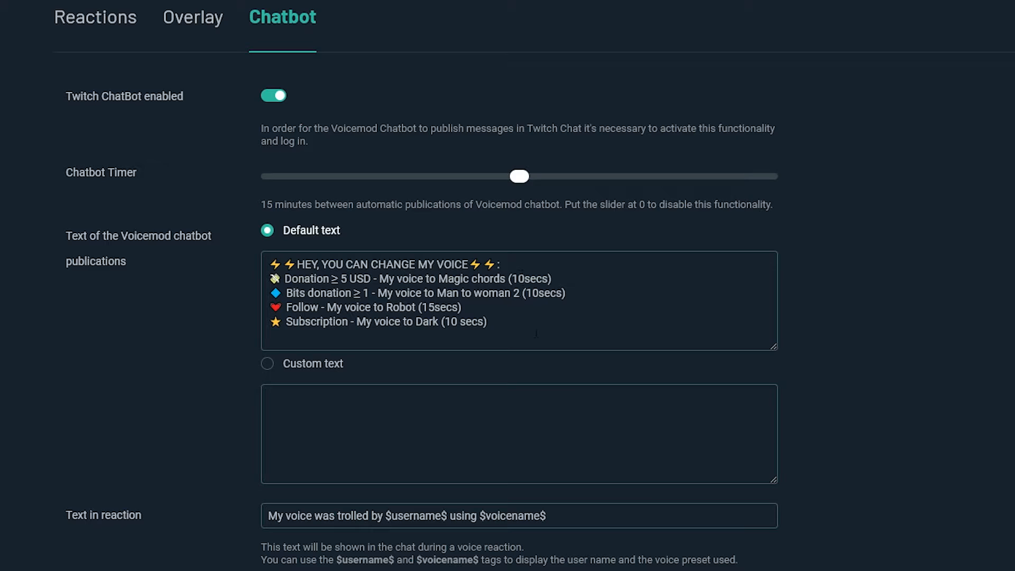
mouse_move(527, 328)
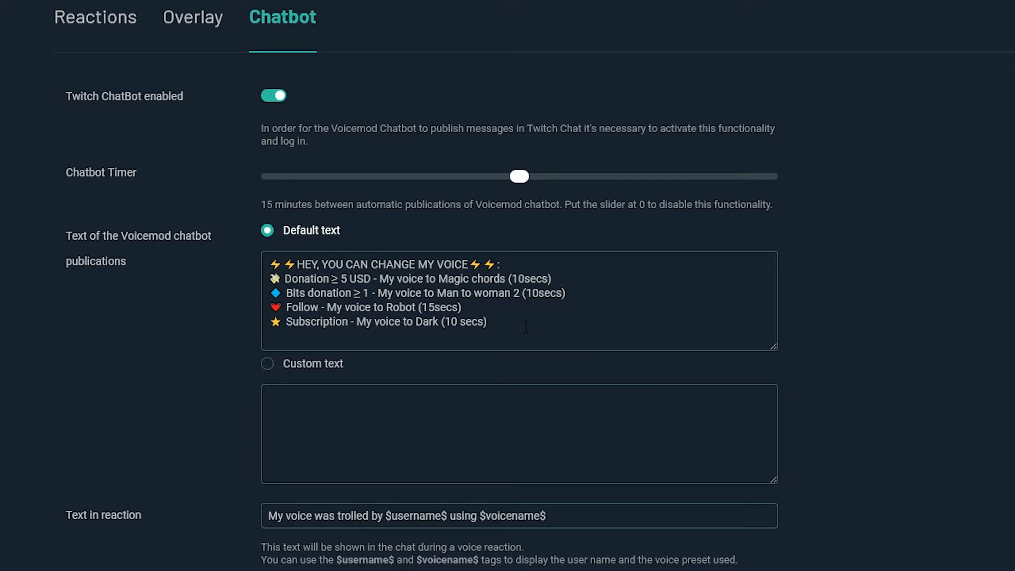
mouse_move(524, 326)
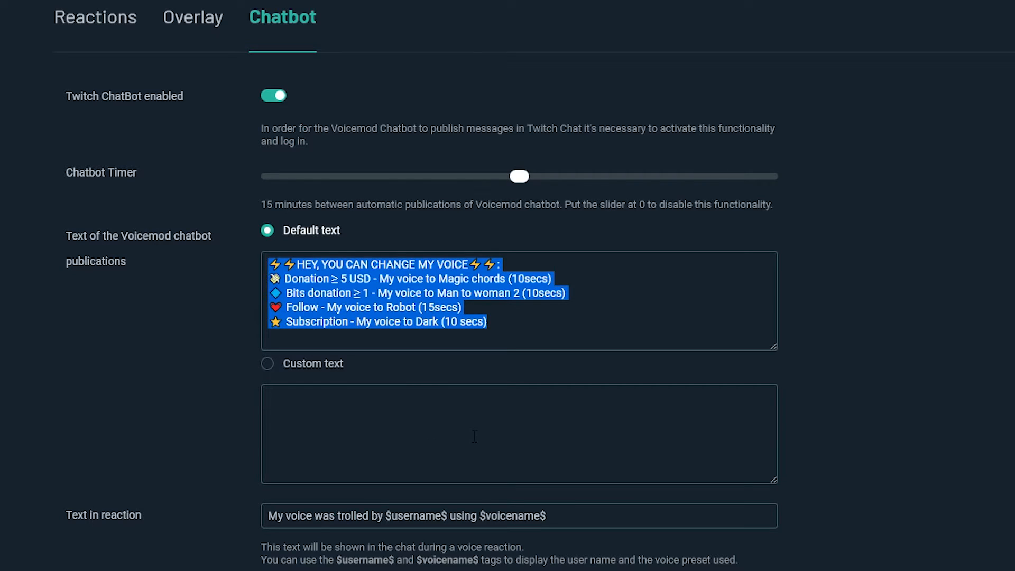
mouse_move(428, 378)
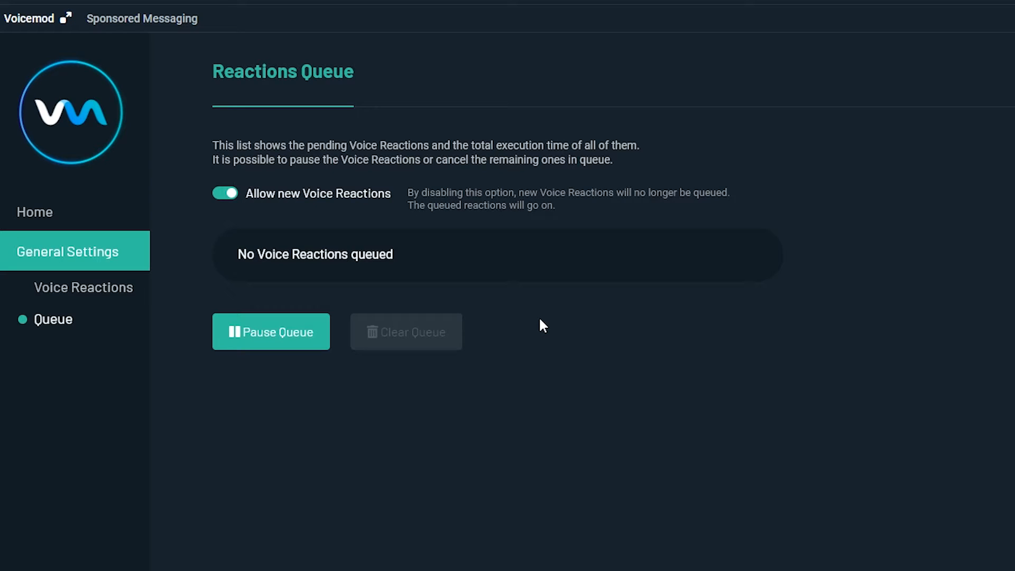
mouse_move(394, 309)
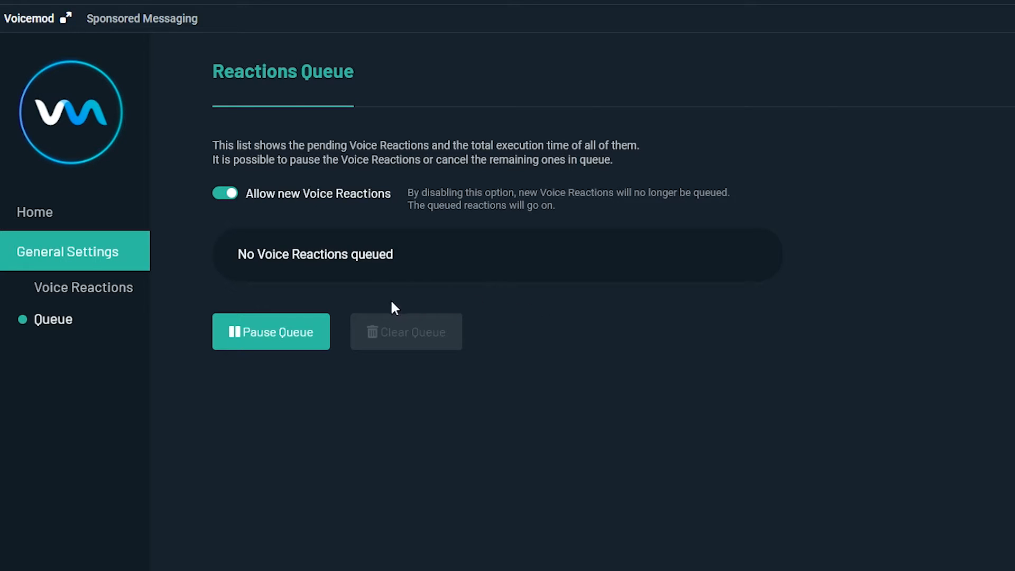
mouse_move(264, 362)
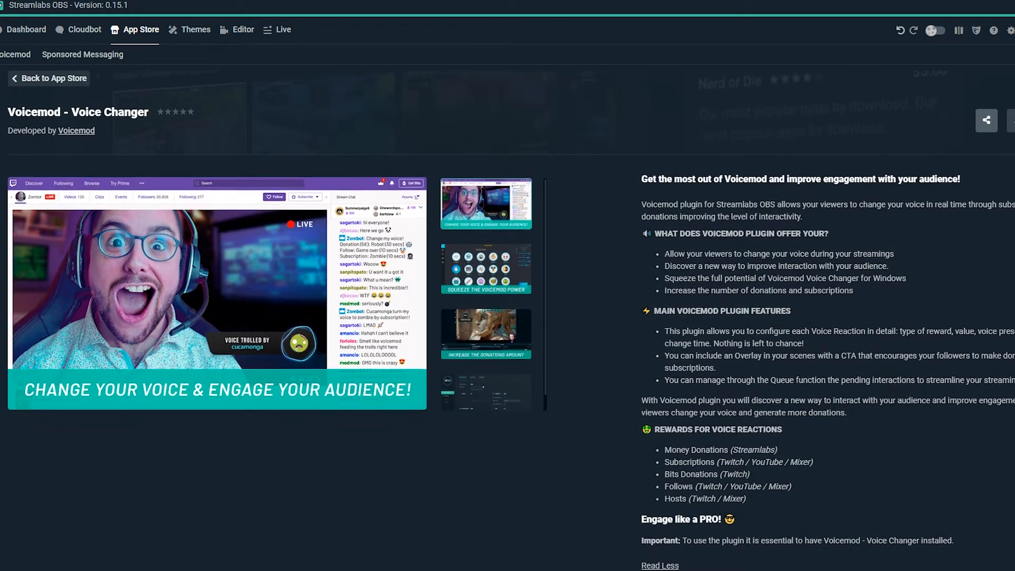
Scroll the Voicemod - Voice Changer listing down to Additional Information and the $1.99/month price
scroll(down, 3)
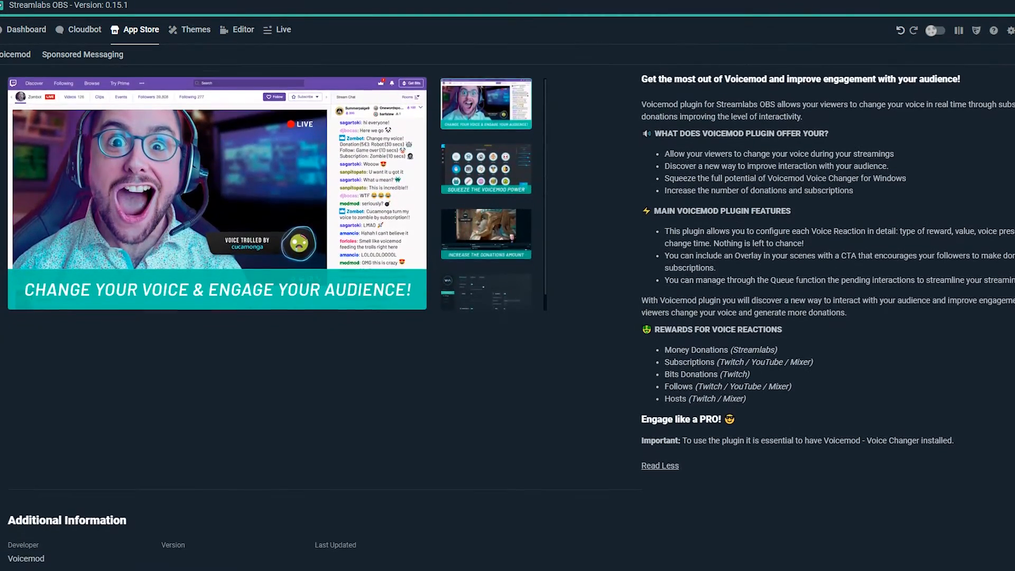
scroll(down, 3)
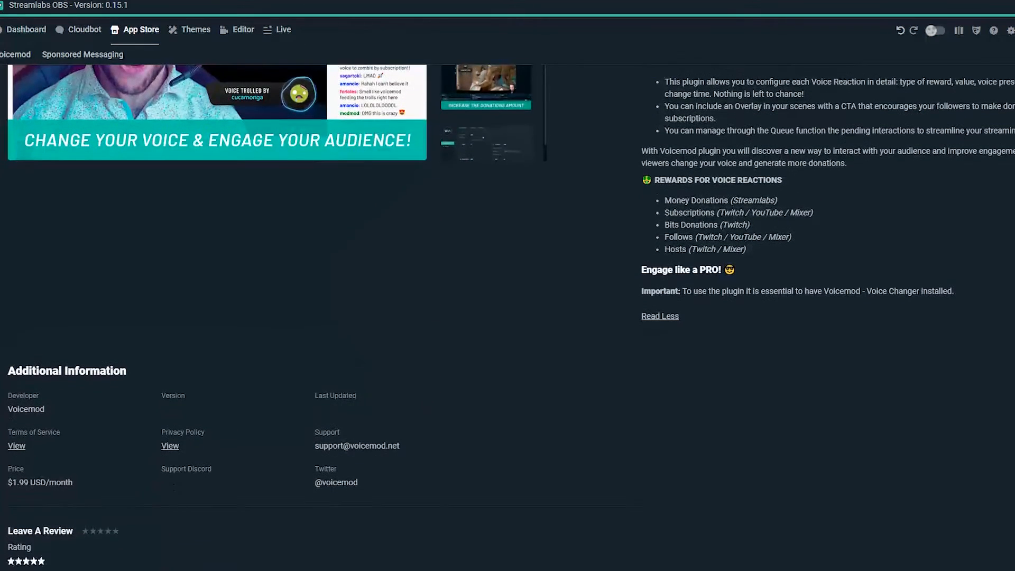
scroll(down, 3)
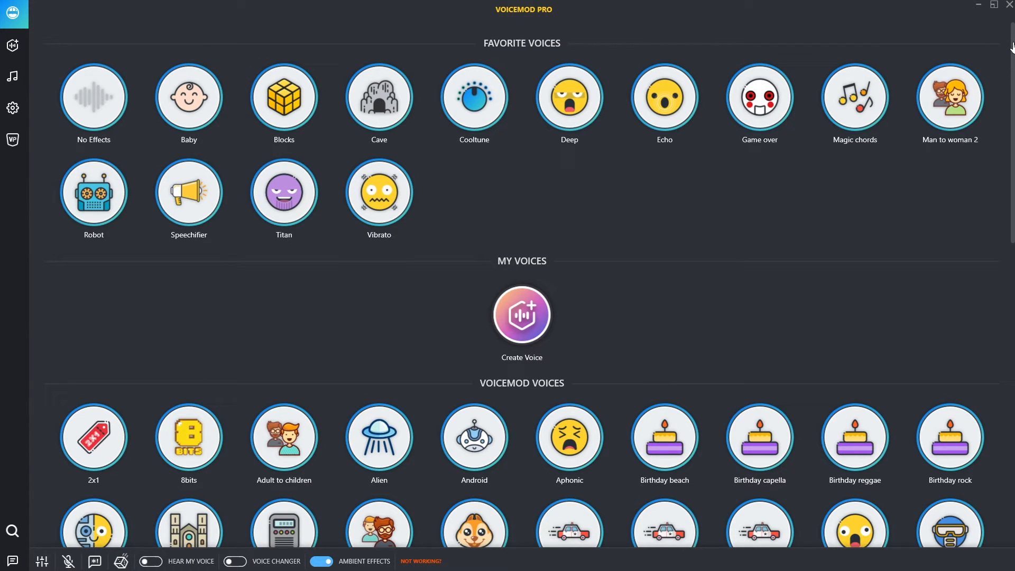
scroll(down, 3)
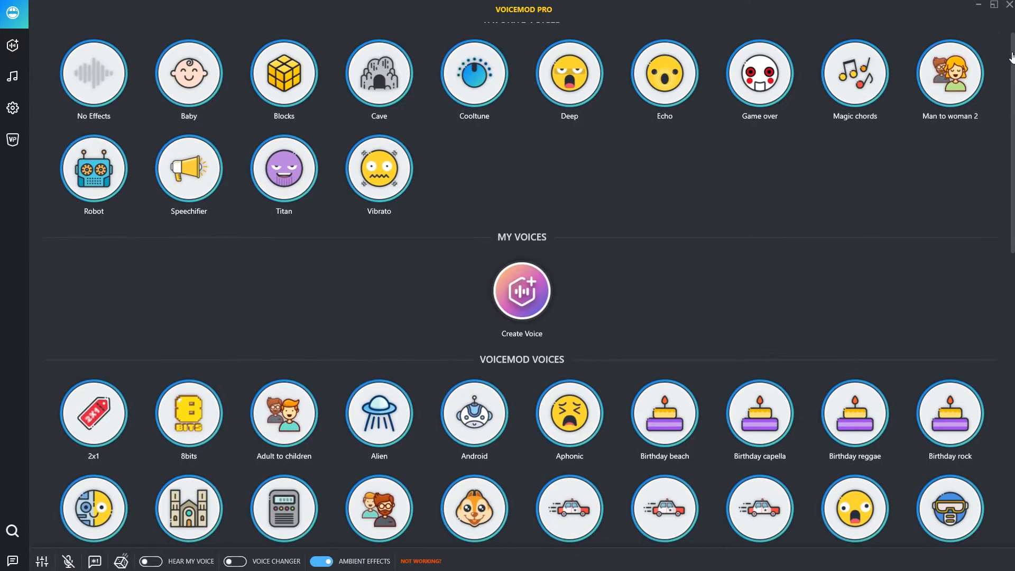
scroll(down, 3)
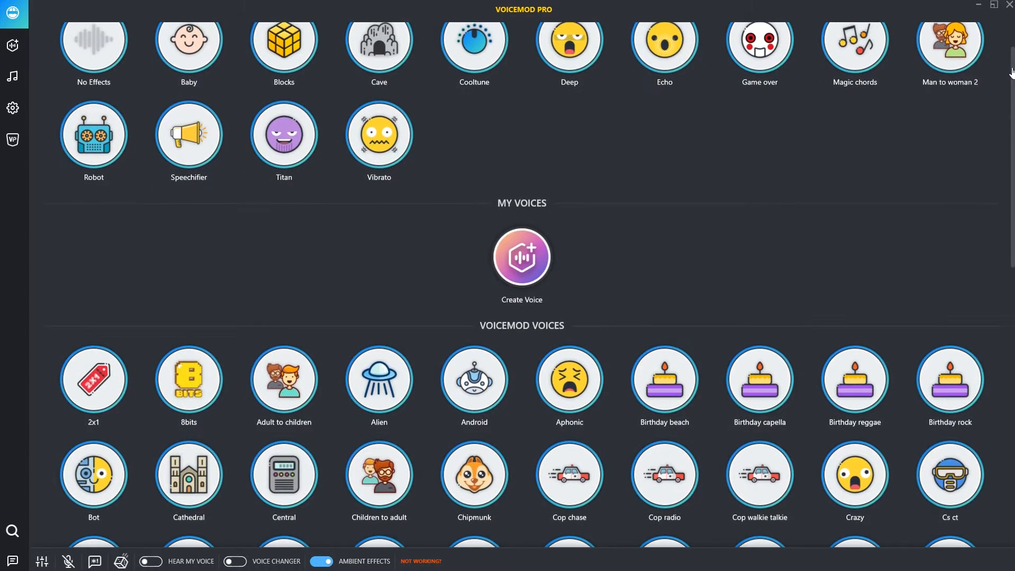
scroll(down, 3)
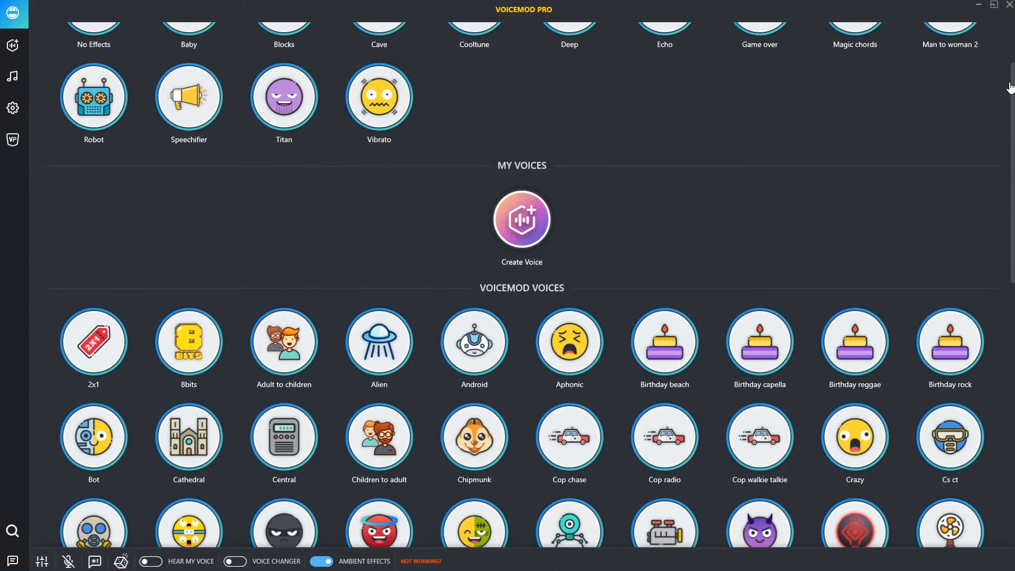
scroll(down, 3)
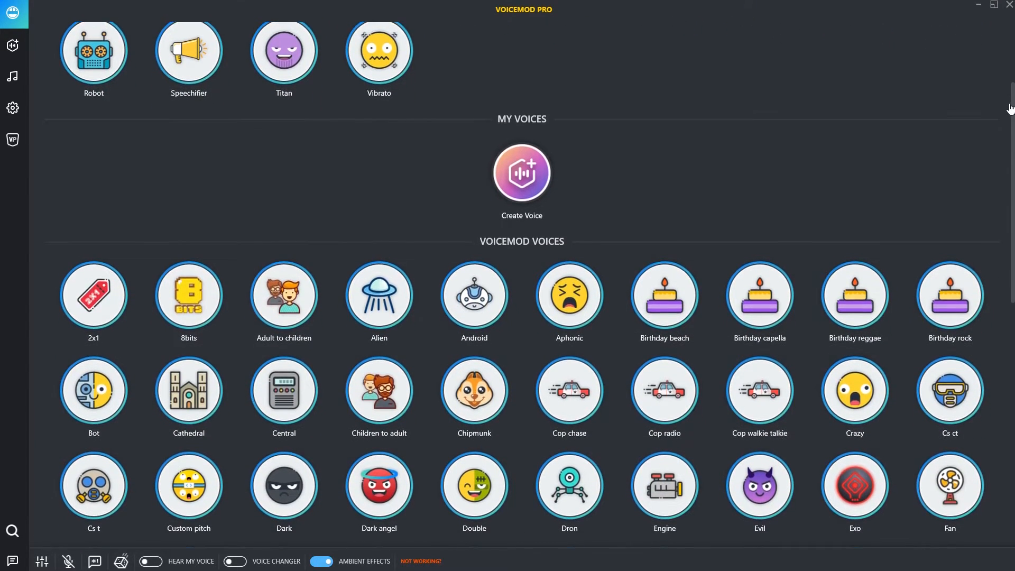
scroll(down, 3)
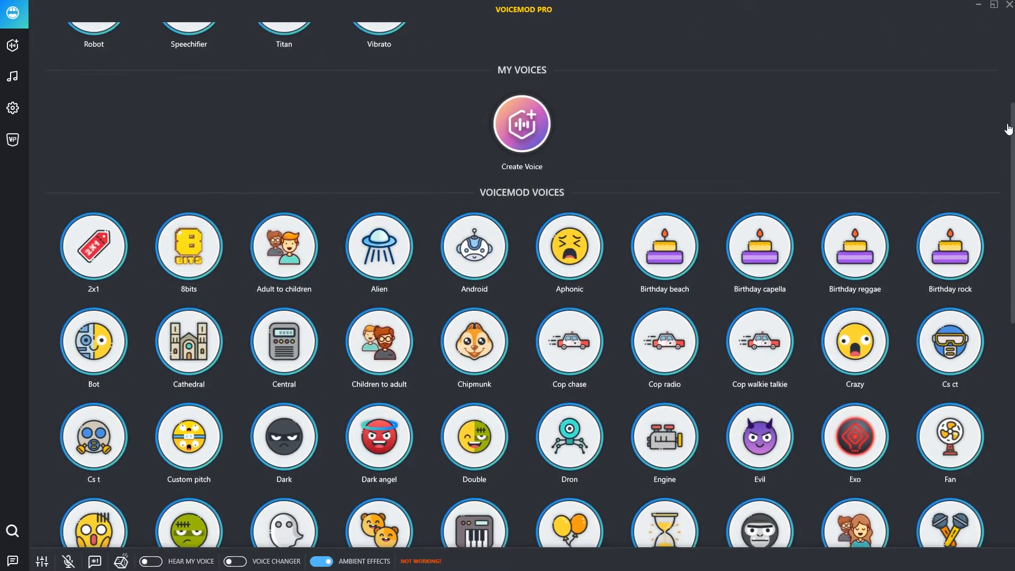
scroll(down, 3)
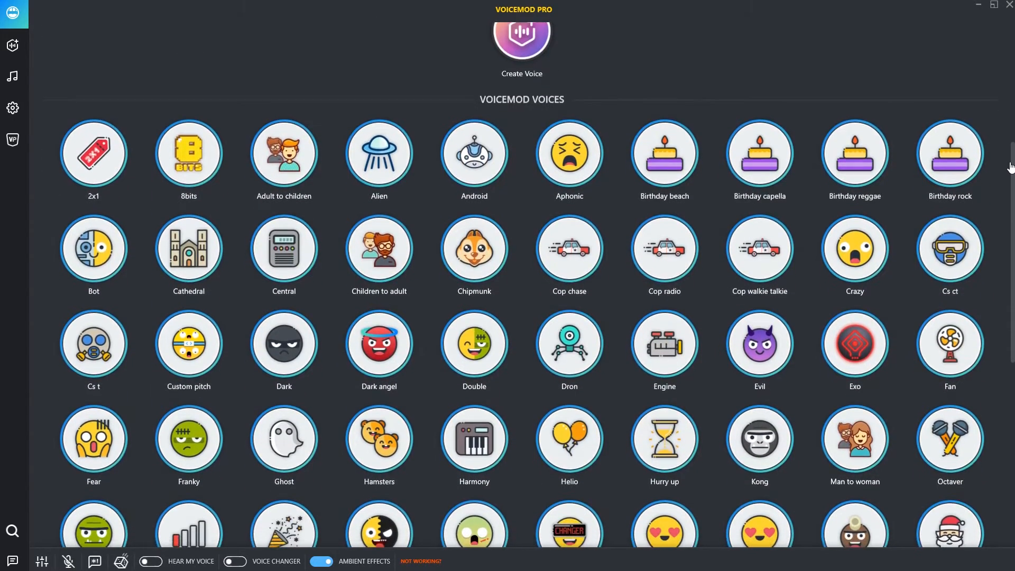
scroll(down, 3)
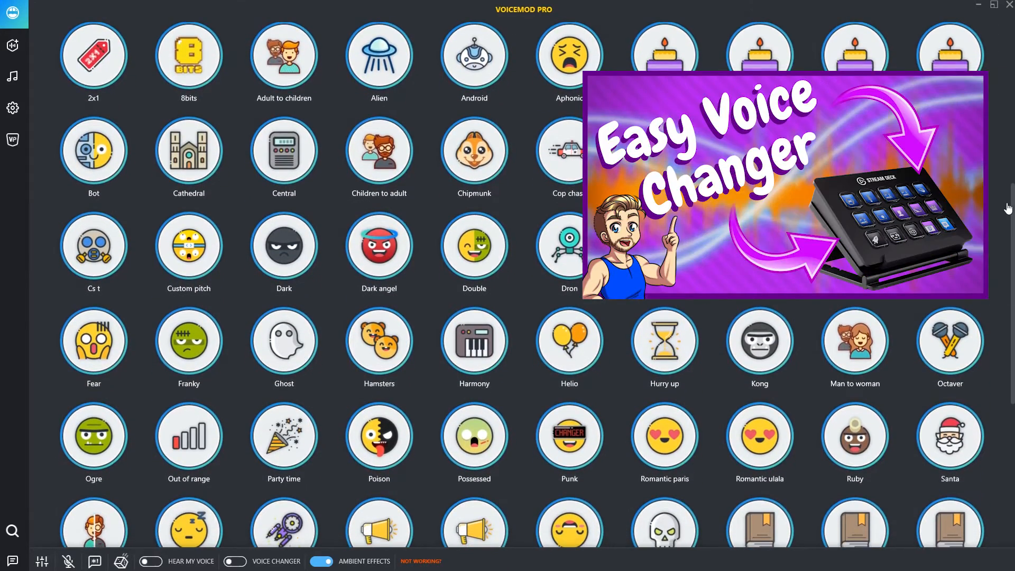
scroll(down, 3)
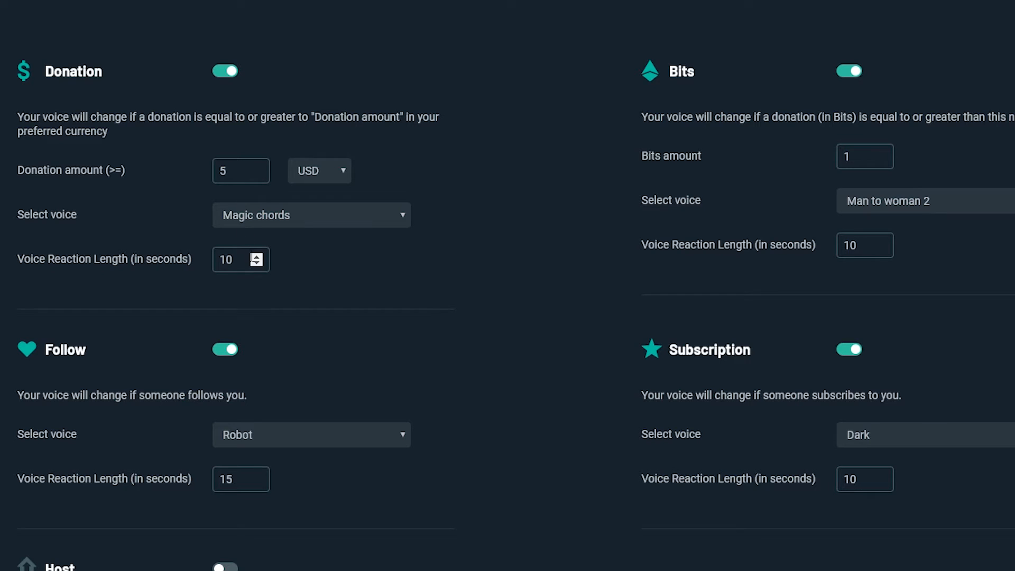
mouse_move(429, 308)
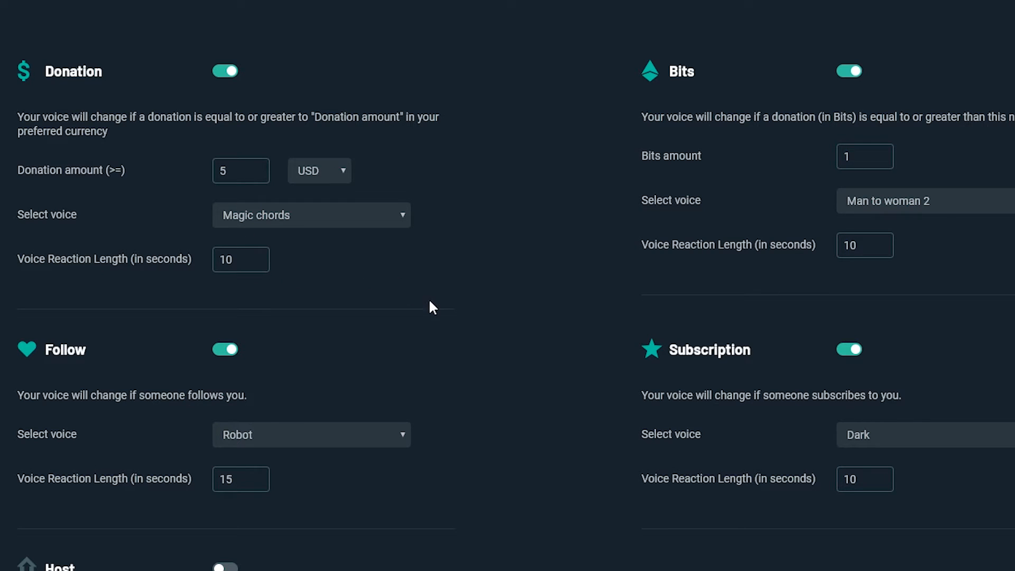
Scroll the Voice Reactions settings down to the Host trigger, off and set to Baby
scroll(down, 3)
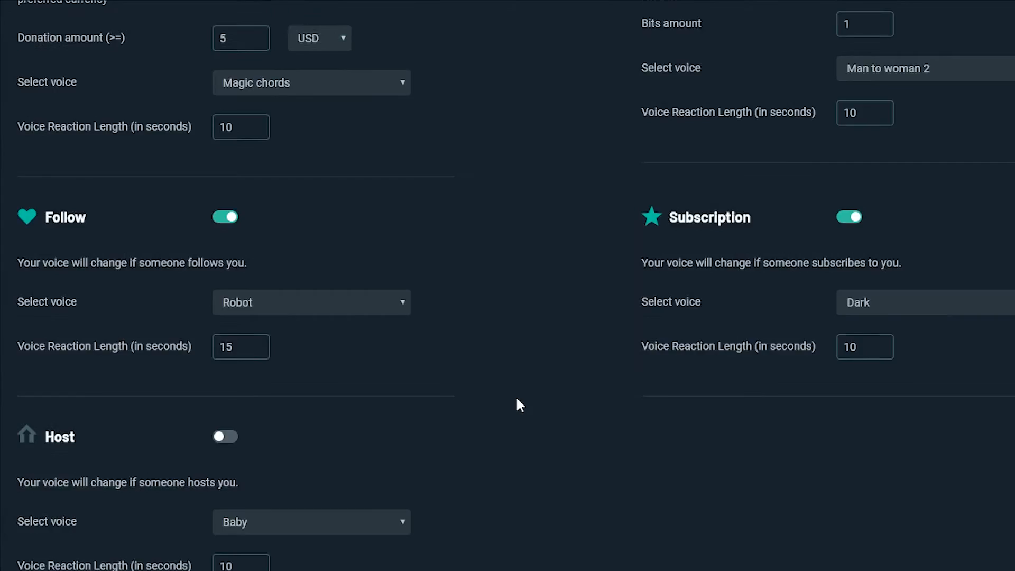